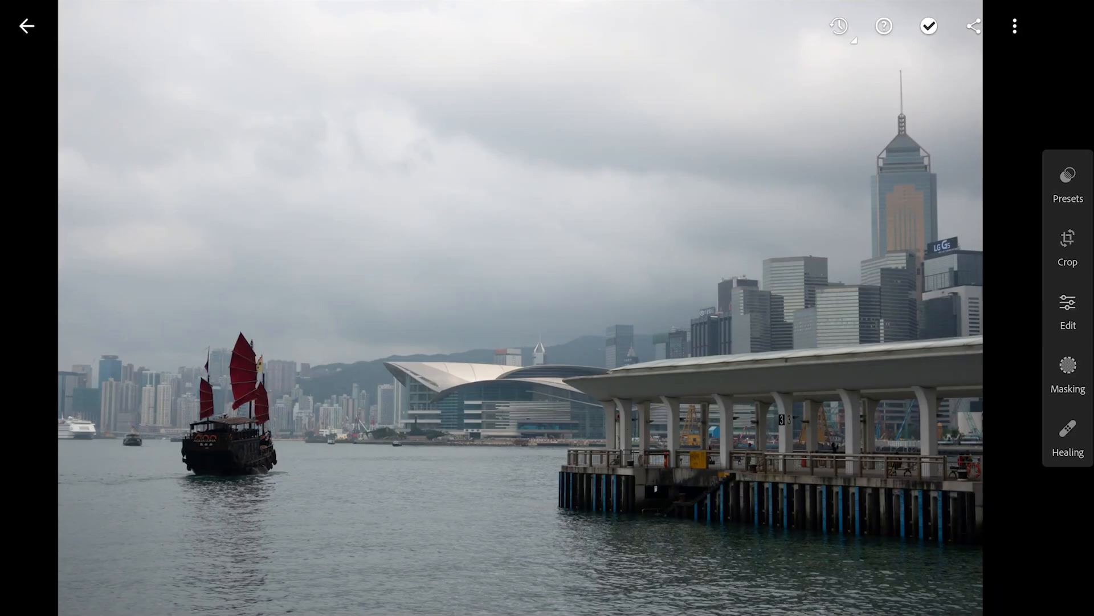
# Enter the Masking panel for the Hong Kong harbour photo
pyautogui.click(1067, 314)
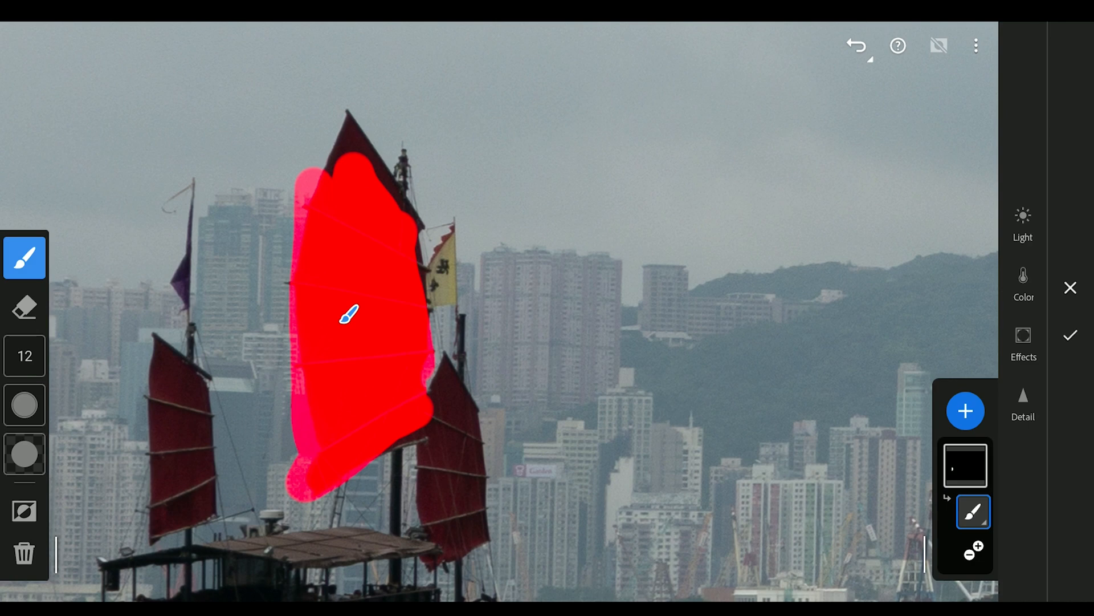
# Brush more of the large central red sail into the size-12 brush mask
pyautogui.click(24, 307)
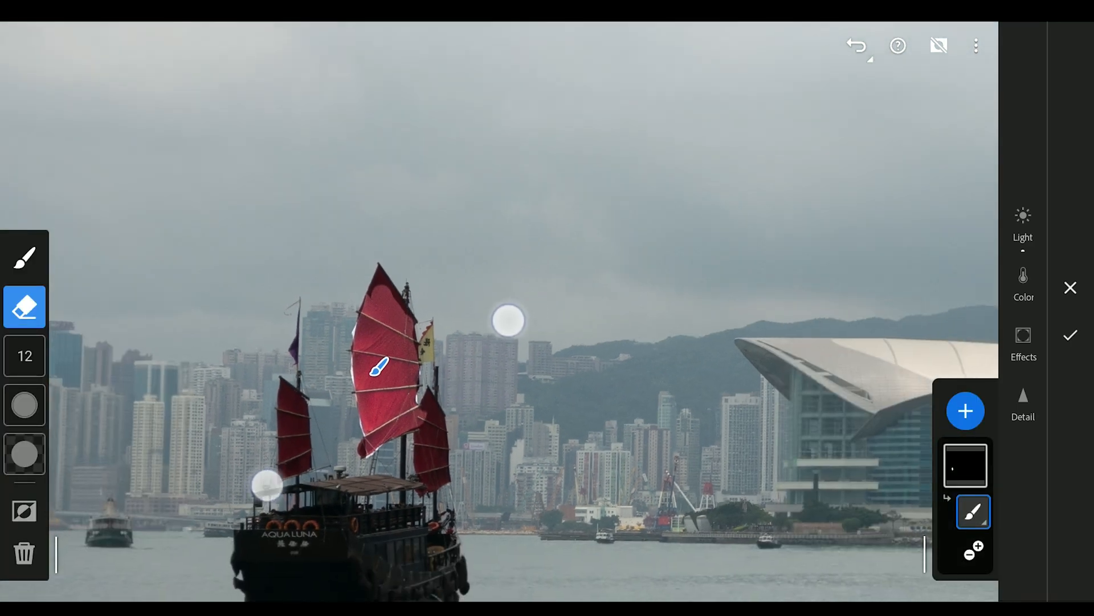
# Give the sail mask saturation +71 and dehaze +36, then confirm the mask
pyautogui.click(1024, 275)
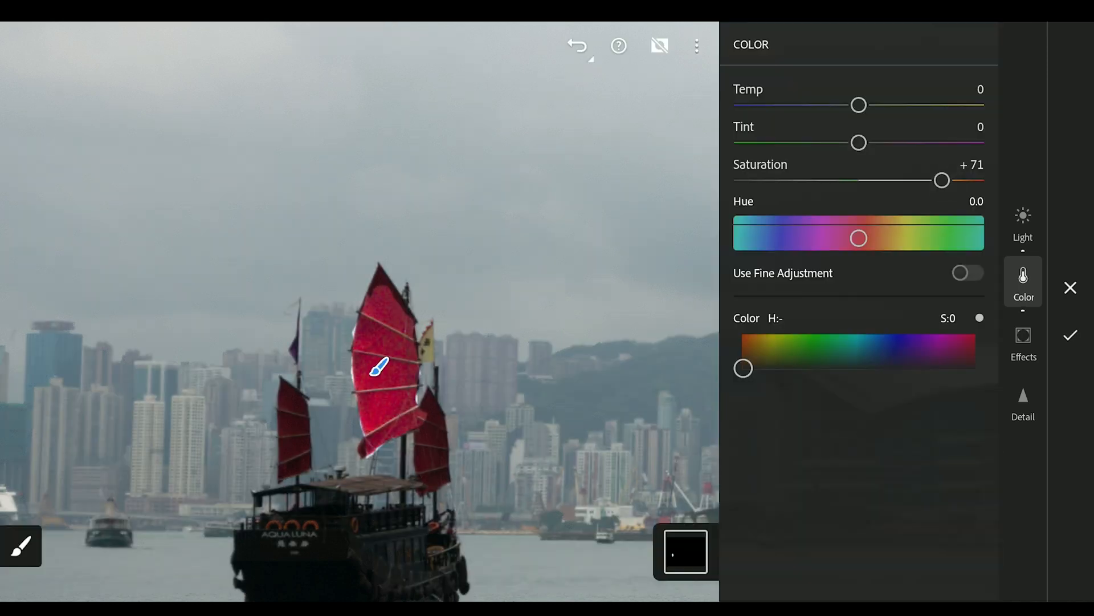
pyautogui.click(1022, 342)
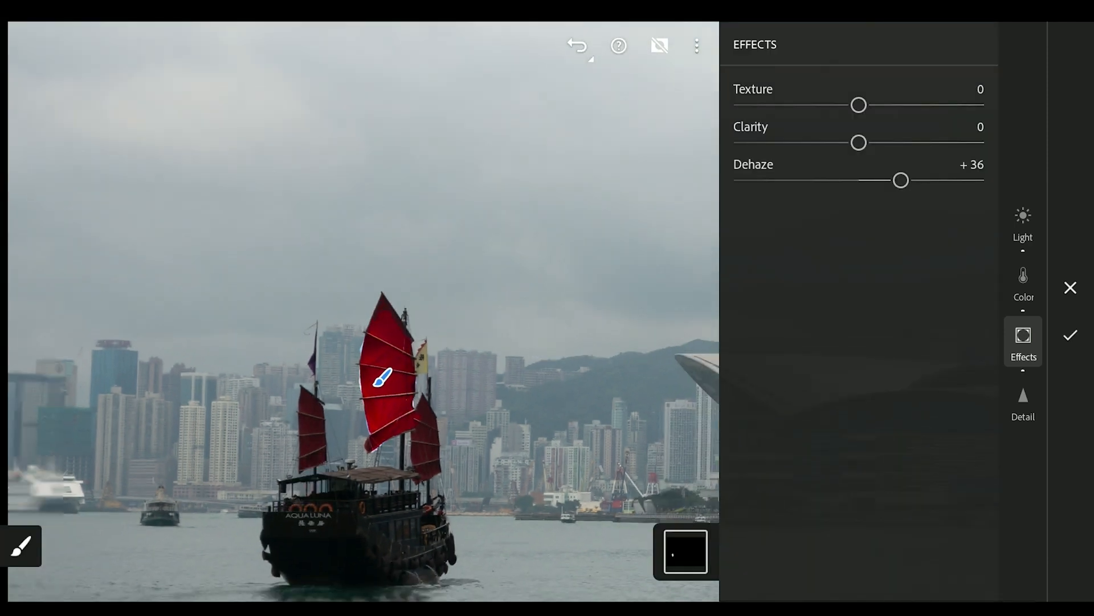
pyautogui.click(1022, 401)
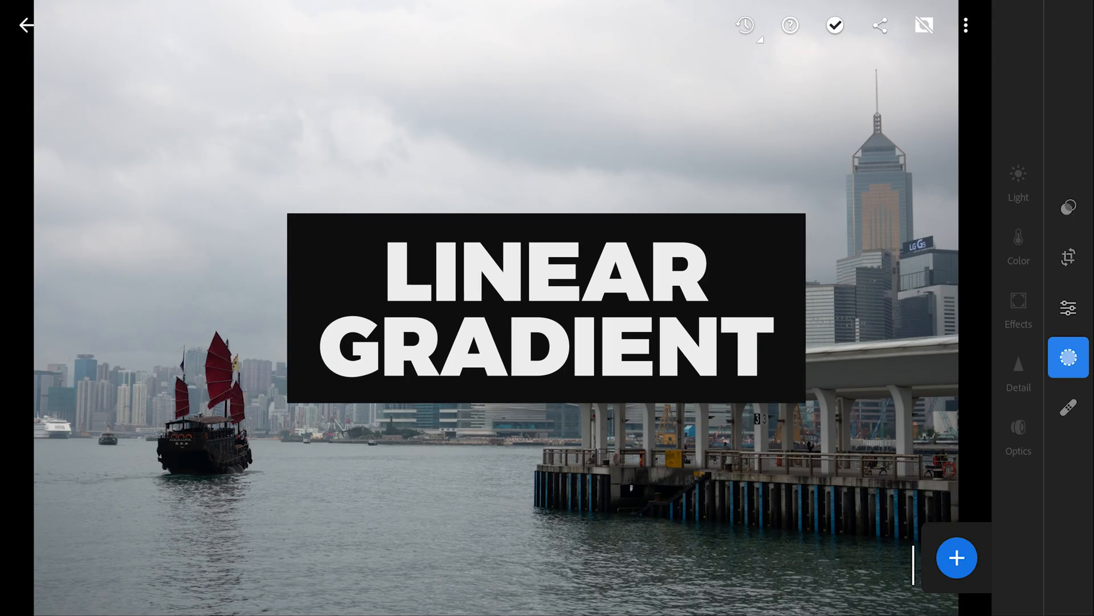
# Add a linear gradient mask over the cloudy sky fading toward the skyline
pyautogui.click(957, 558)
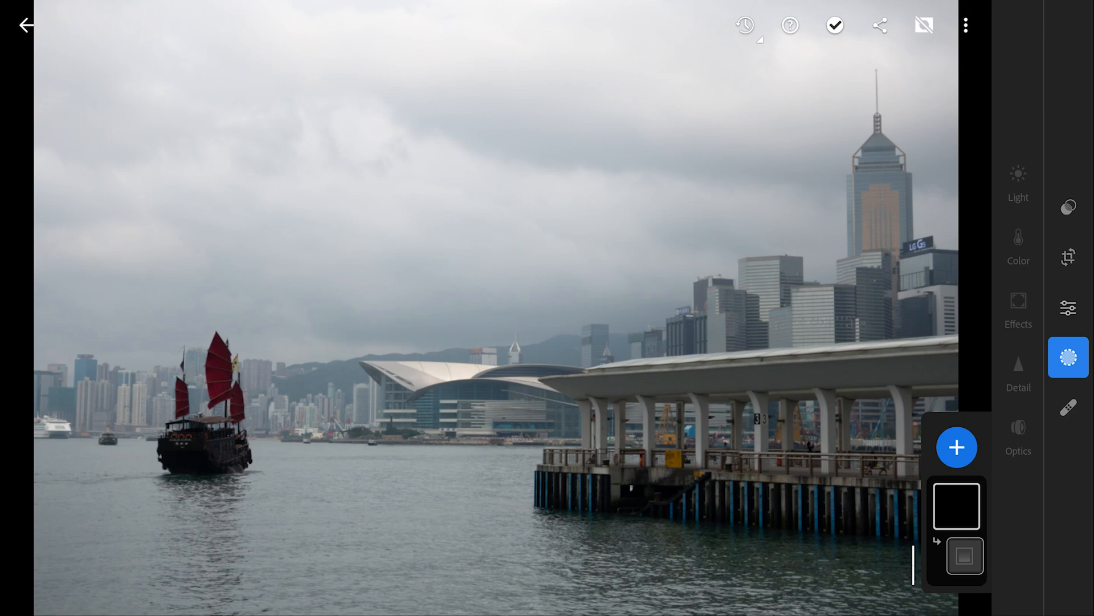
pyautogui.click(957, 447)
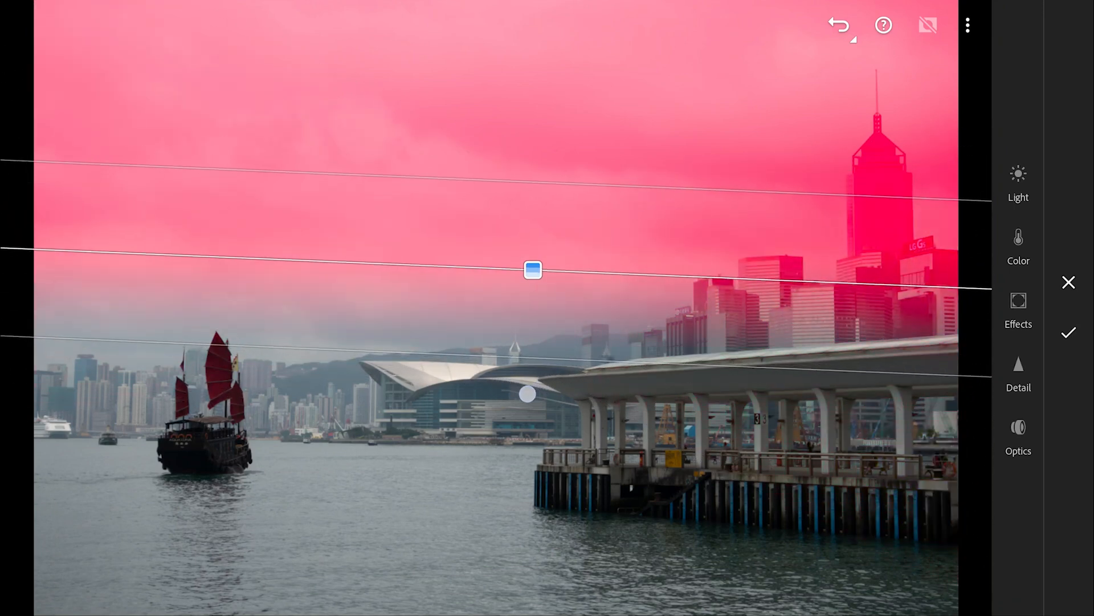
# Lower the Light sliders on the sky gradient to darken the clouds
pyautogui.click(1018, 182)
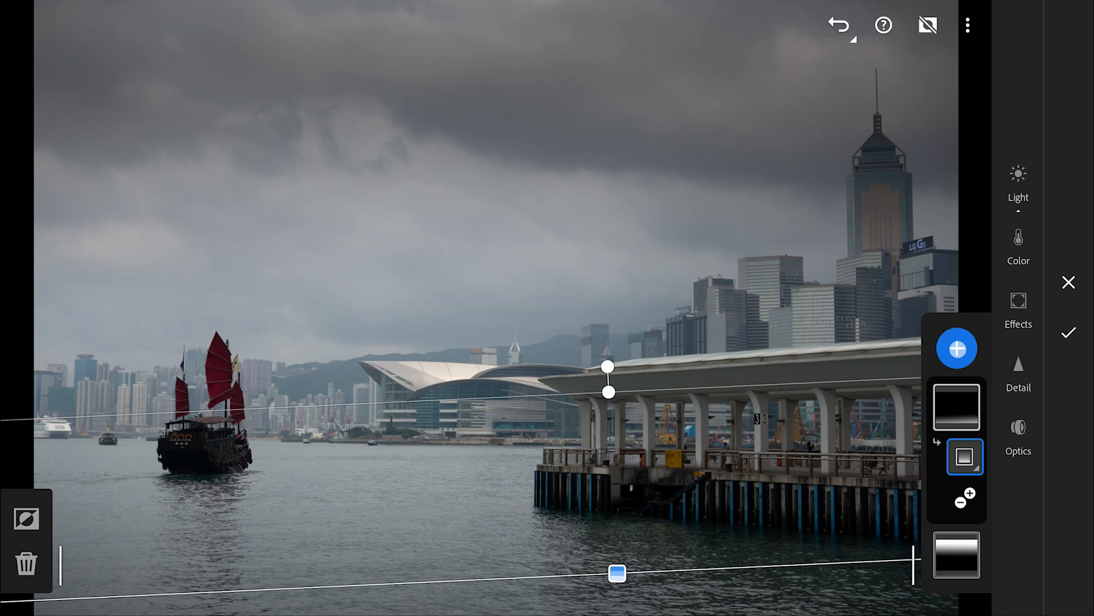
# Add a radial gradient brightening the haze above the convention centre
pyautogui.click(956, 349)
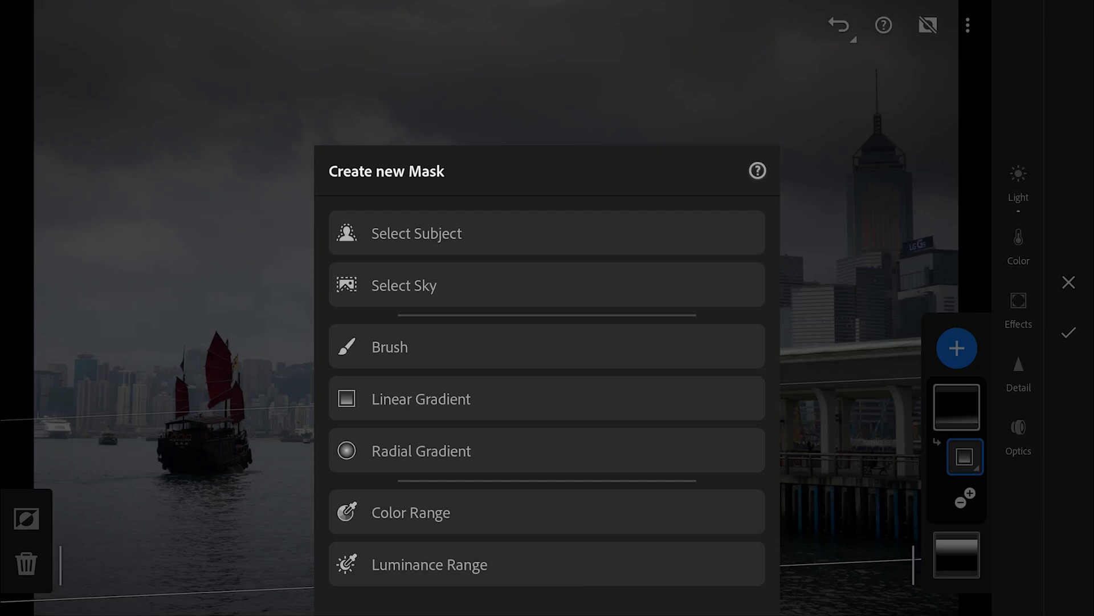
pyautogui.click(420, 450)
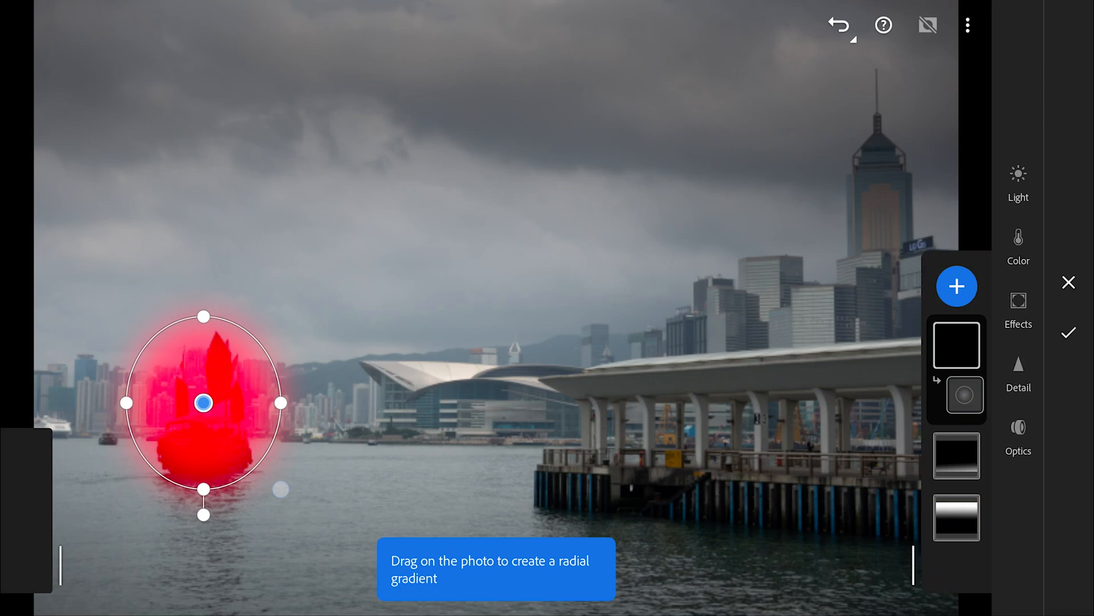
pyautogui.click(956, 396)
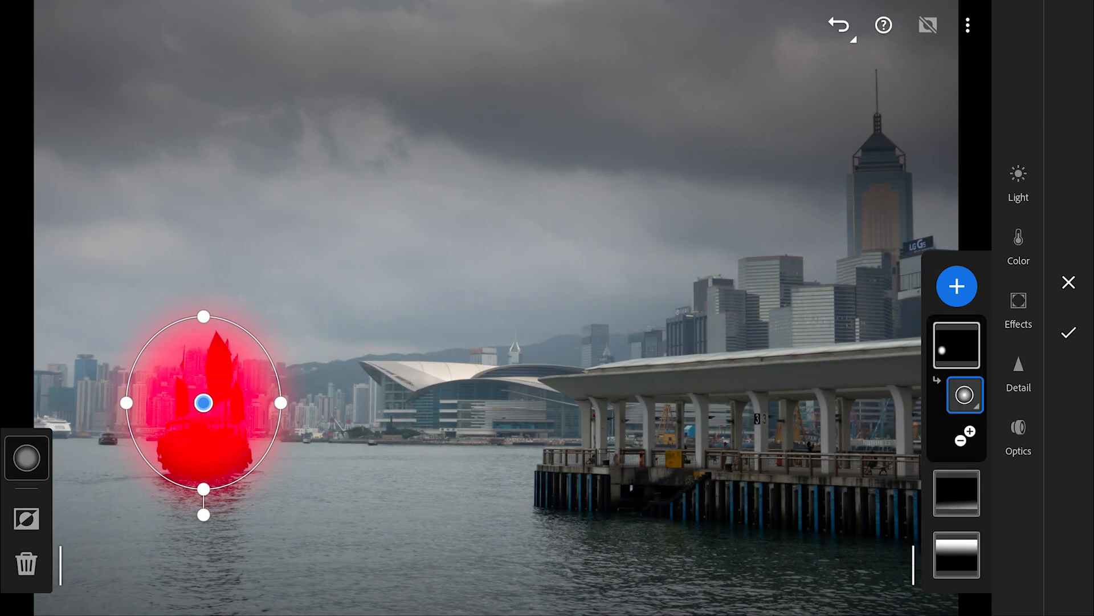
pyautogui.click(26, 458)
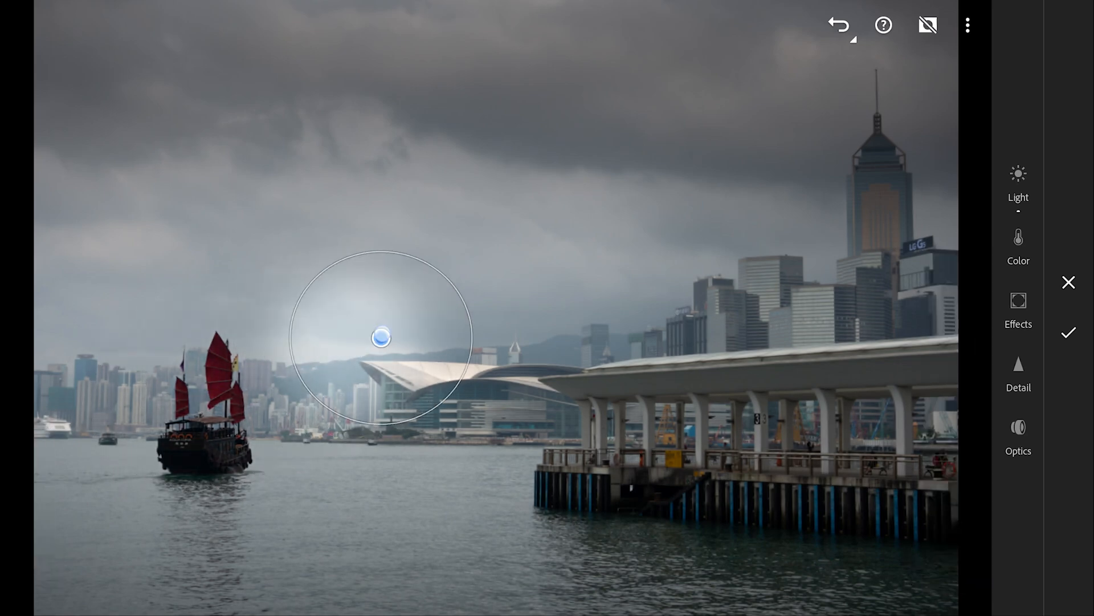
# Duplicate the radial glow and move the copy onto the tall tower
pyautogui.click(382, 338)
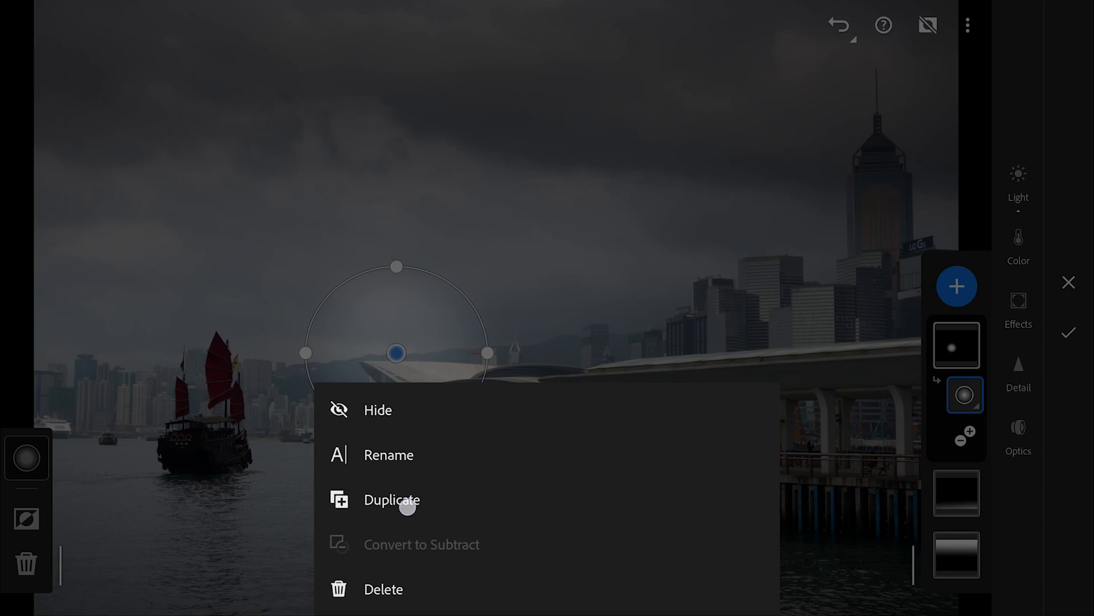
pyautogui.click(391, 499)
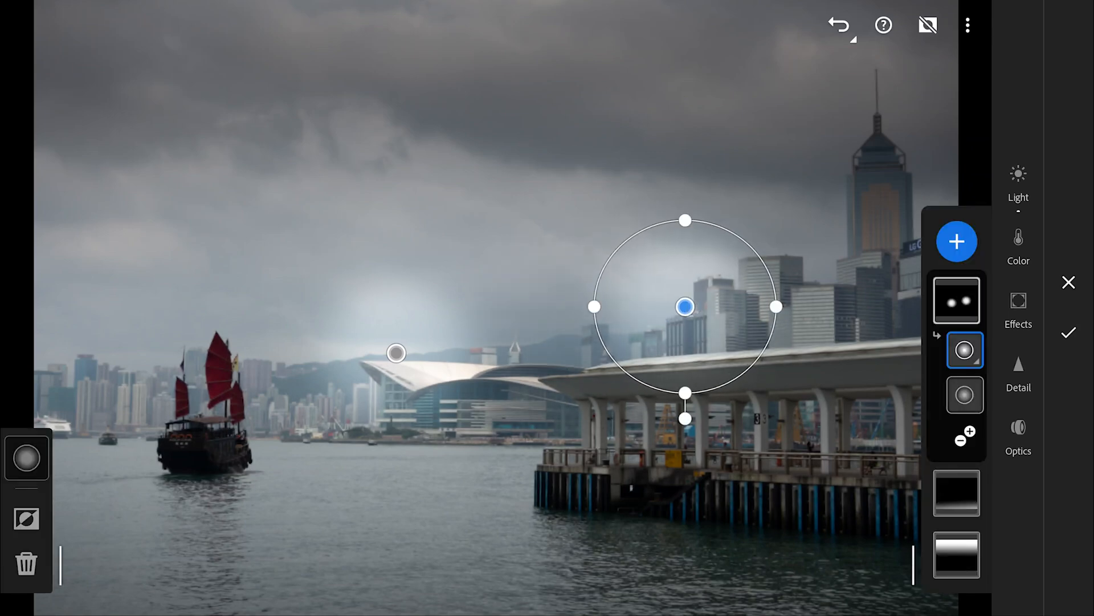
pyautogui.click(1018, 180)
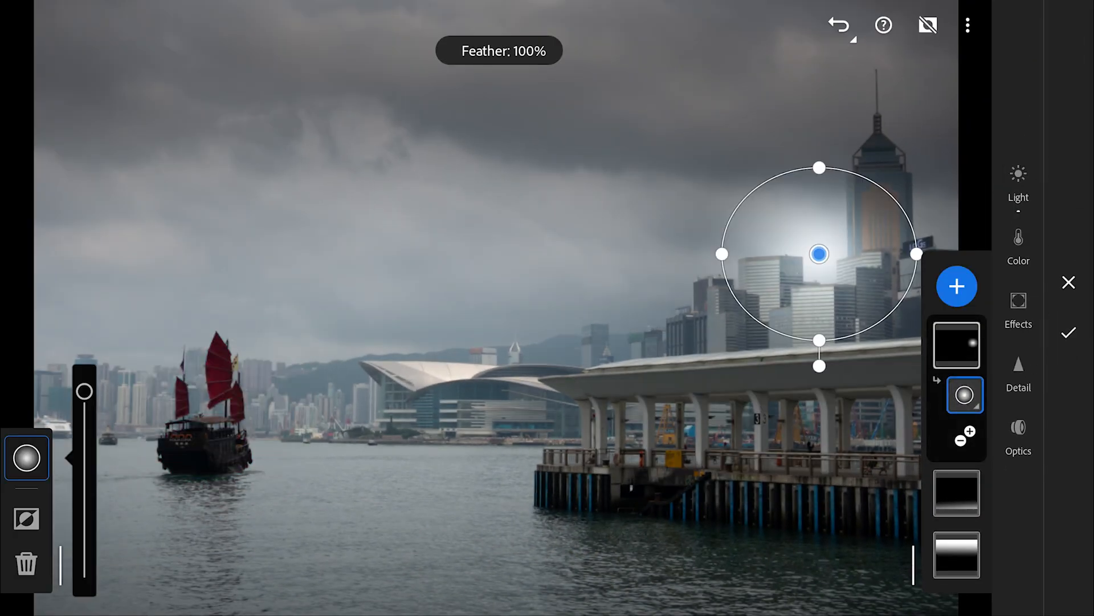
# Set the copy to feather 100%, exposure +3.29, contrast +60 and finish the harbour edits
pyautogui.click(1018, 180)
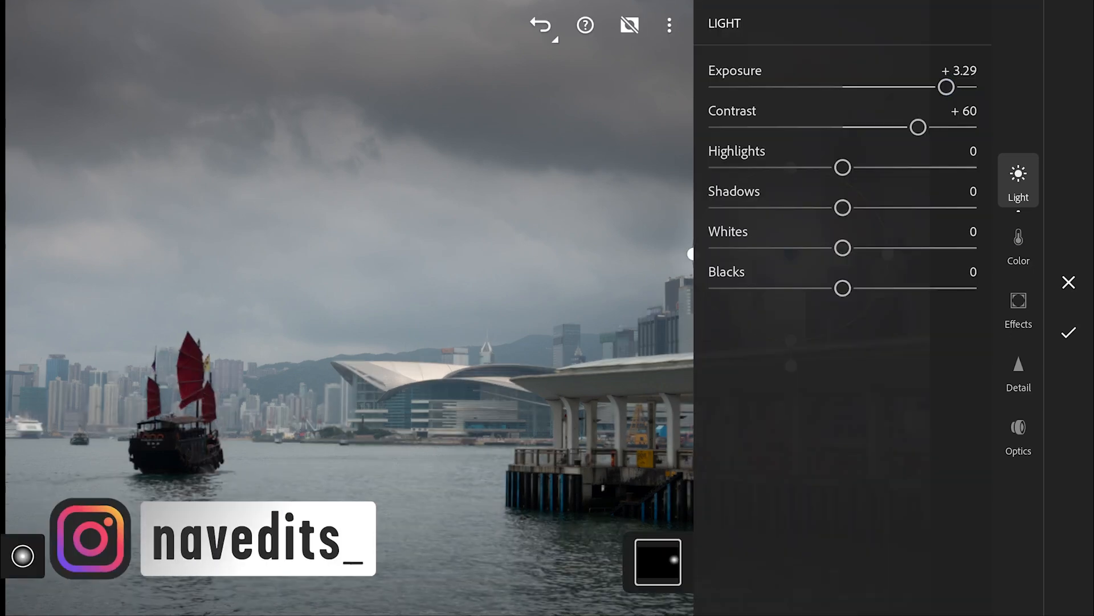
pyautogui.click(1018, 243)
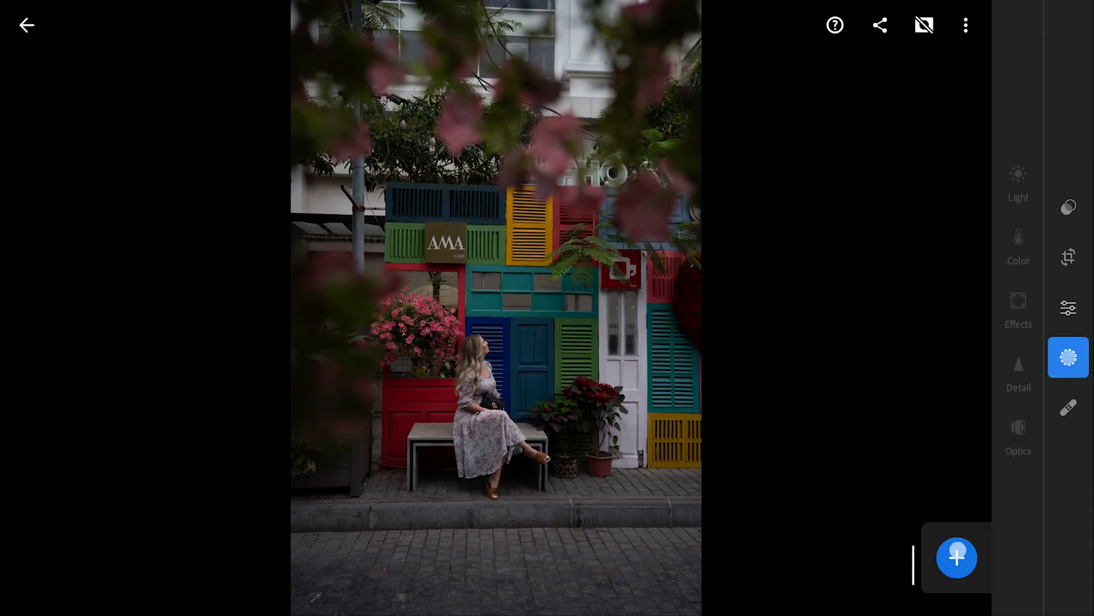
# Create a colour range mask on the wall photo picking the red shutters
pyautogui.click(956, 557)
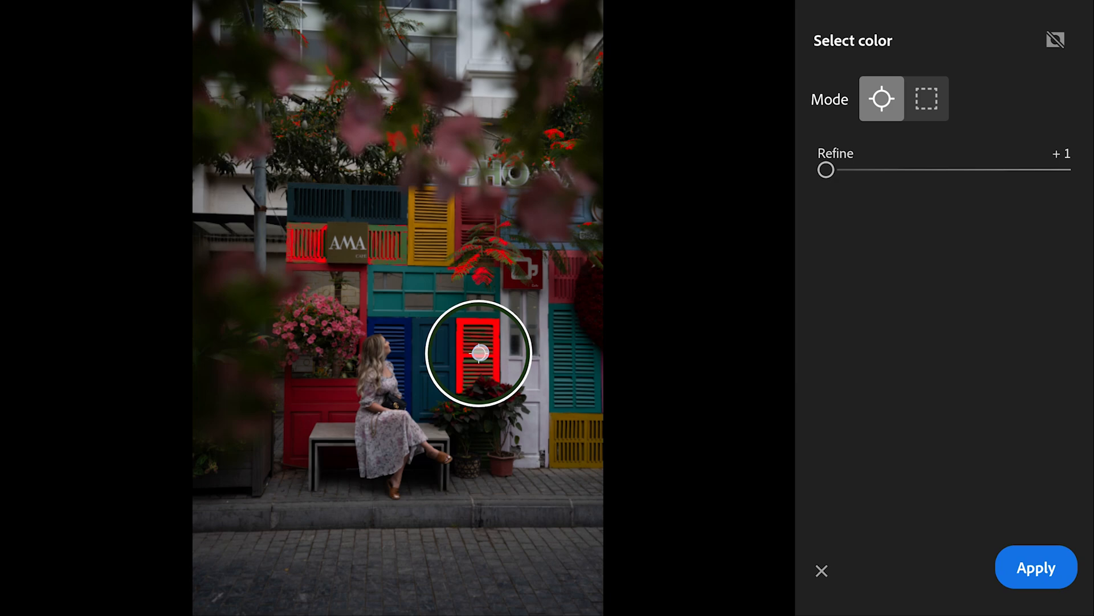
pyautogui.click(1036, 567)
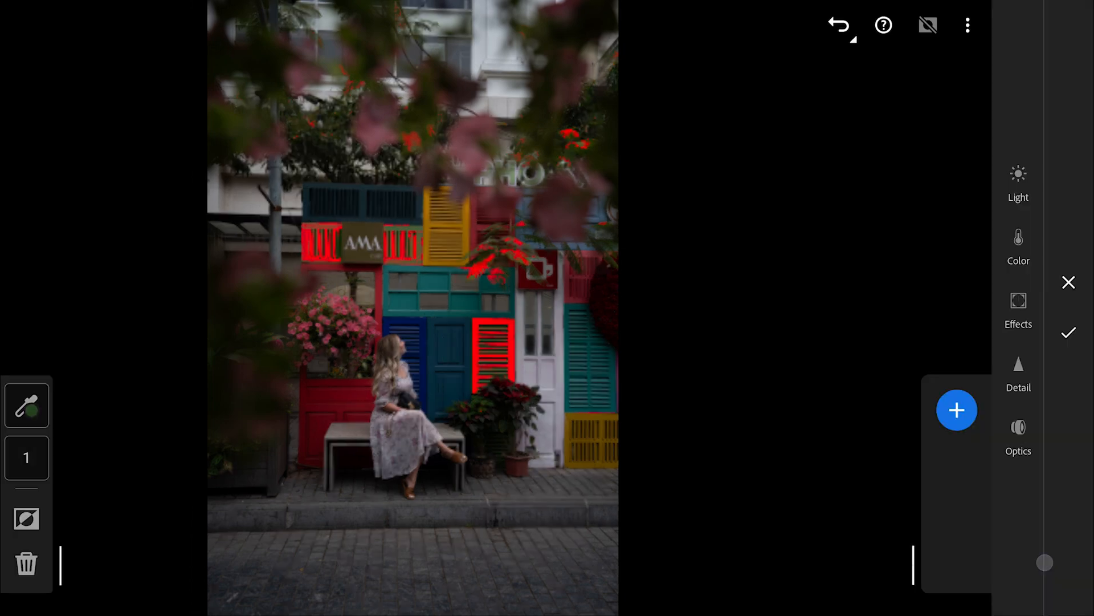
# Shift the red-shutter mask's hue by -180 to green and confirm it
pyautogui.click(957, 411)
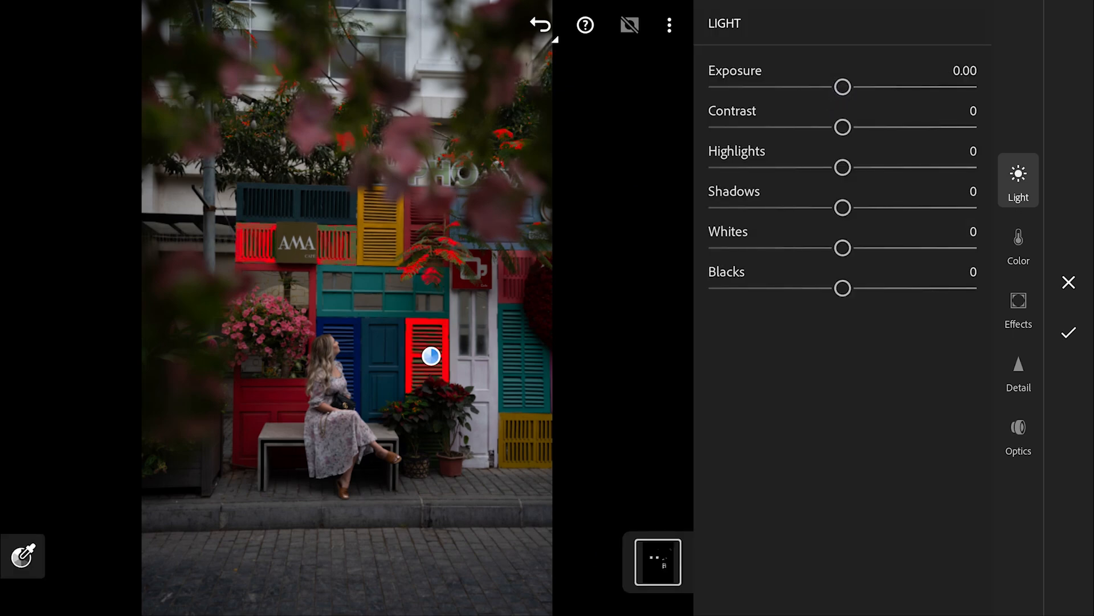
pyautogui.click(1018, 243)
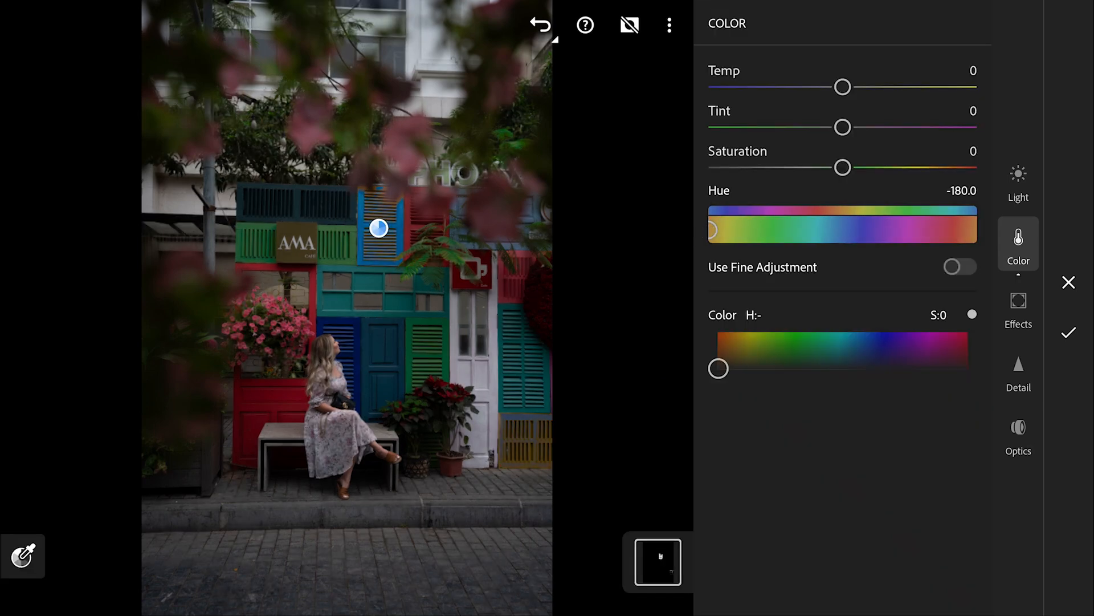
pyautogui.click(1018, 181)
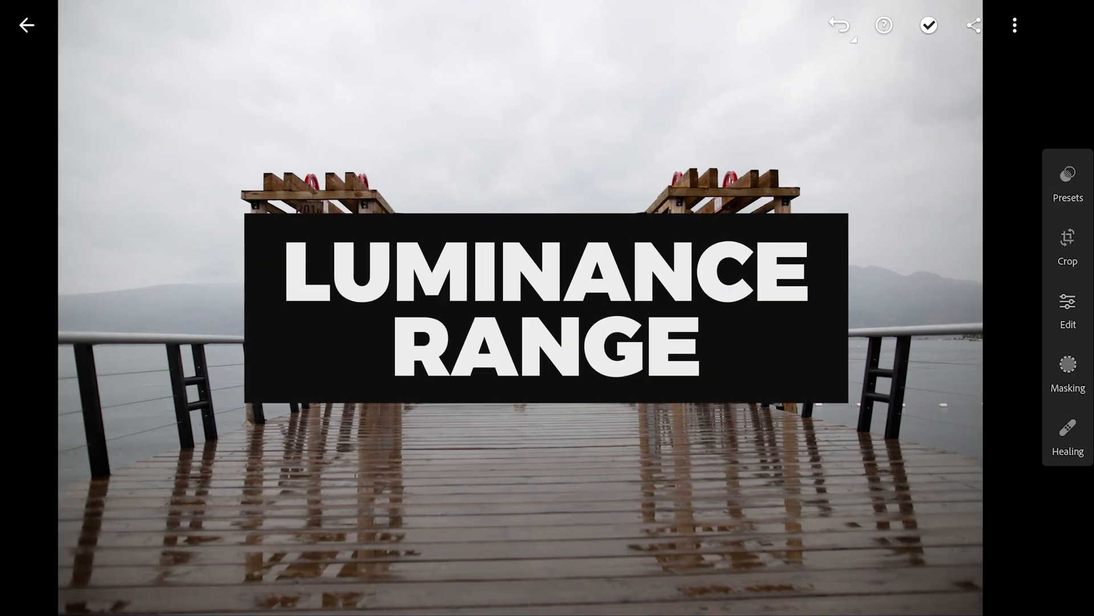
# Begin a luminance range mask on the rainy pier photo
pyautogui.click(1067, 377)
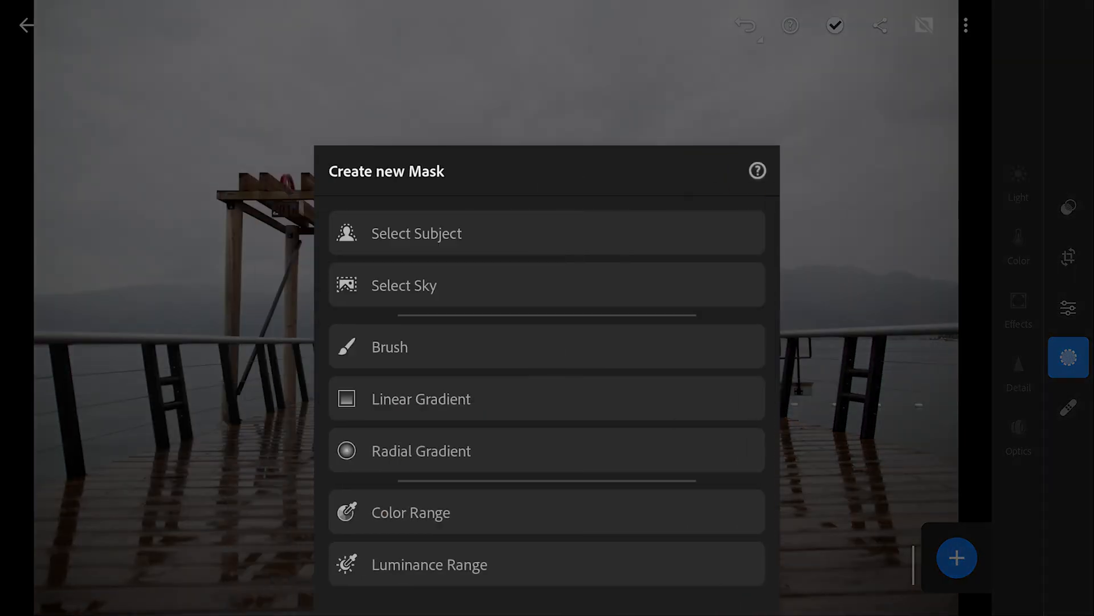
pyautogui.click(429, 564)
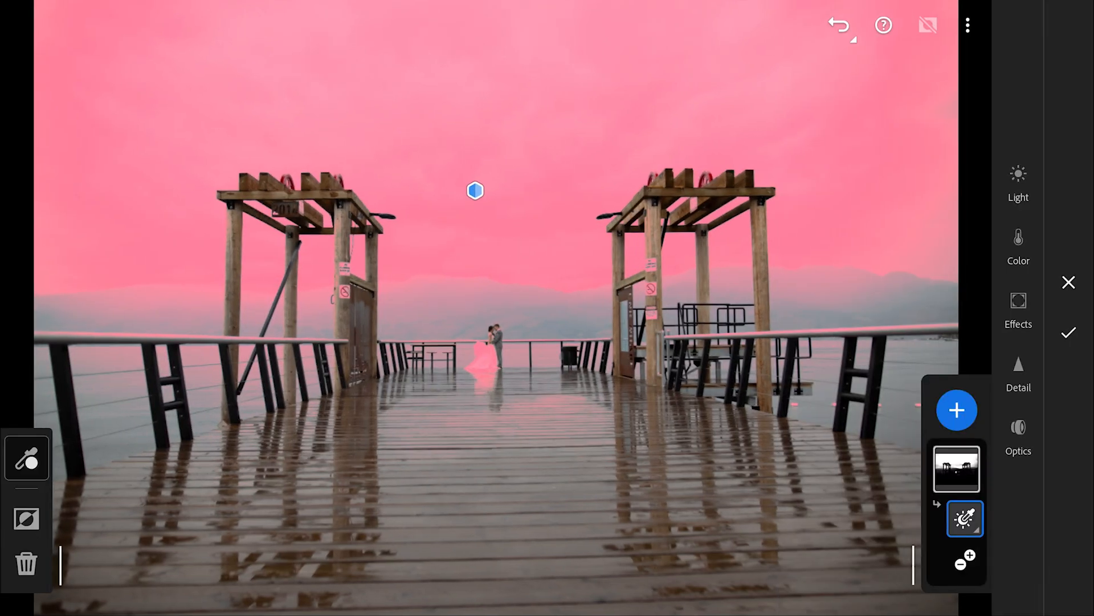
# Show the Light adjustments (Exposure, Contrast, tone) for the pier photo's sky mask
pyautogui.click(1018, 181)
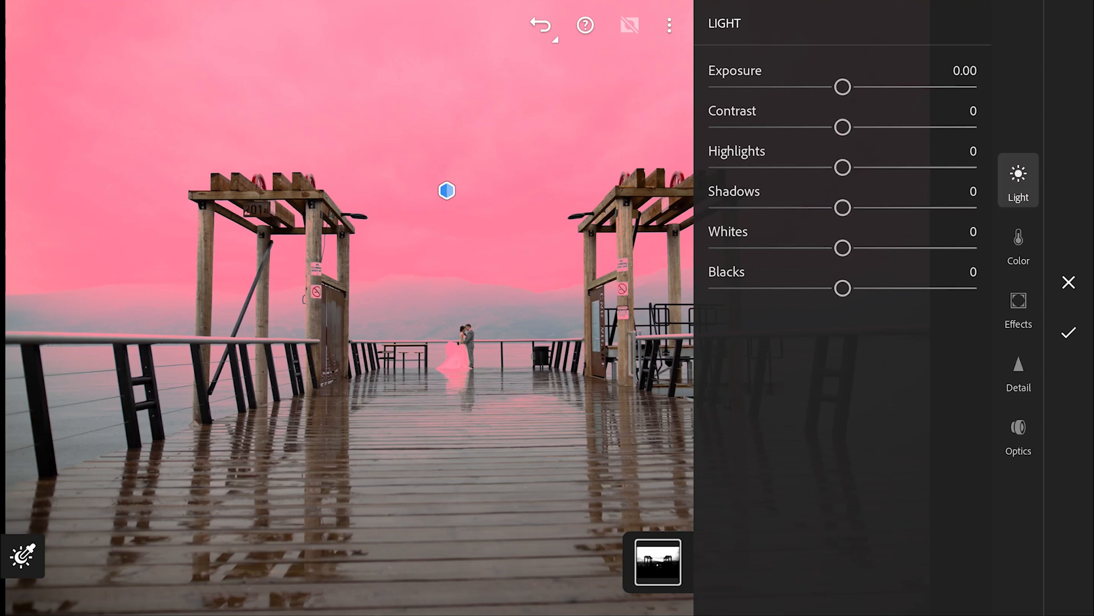
# In Effects, set the sky mask's Dehaze to +17 and apply the adjustment
pyautogui.click(1018, 244)
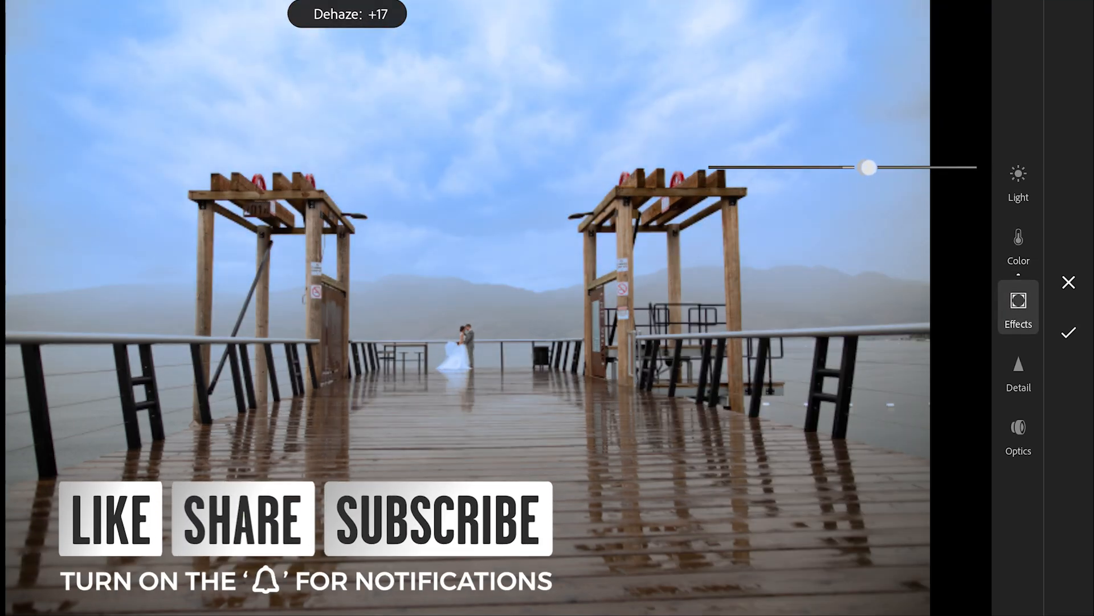
pyautogui.click(1018, 246)
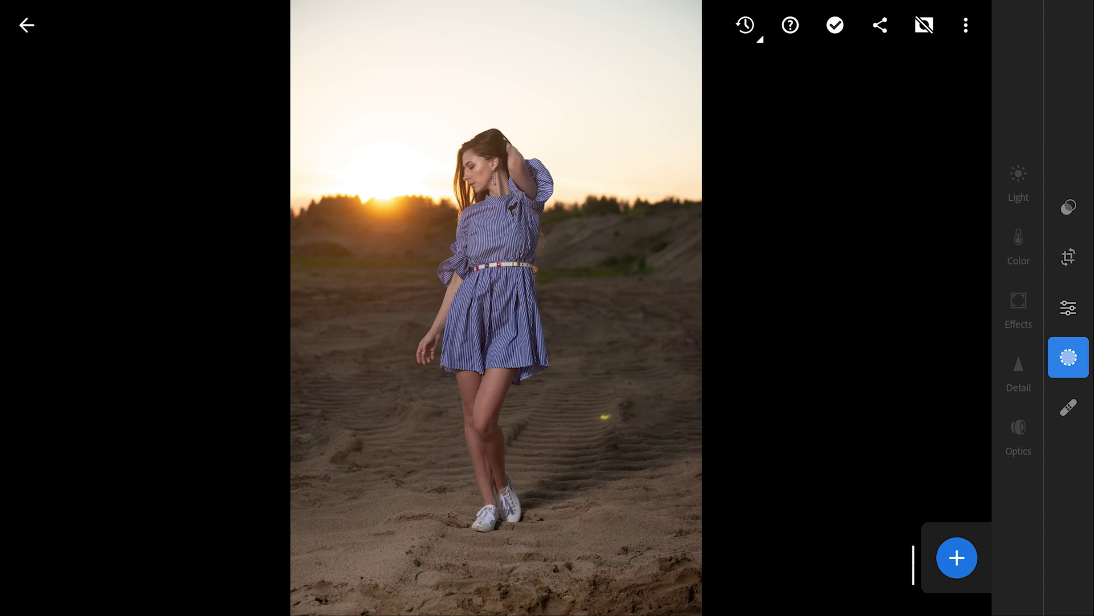
# Create a new Select Subject mask isolating the woman in the beach photo
pyautogui.click(957, 558)
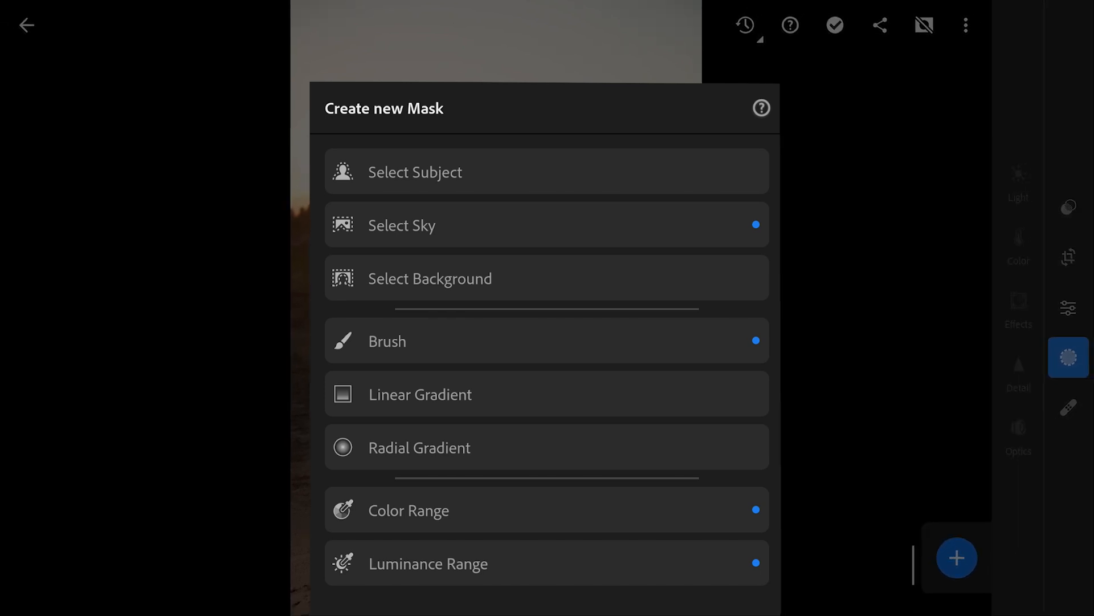
pyautogui.click(415, 172)
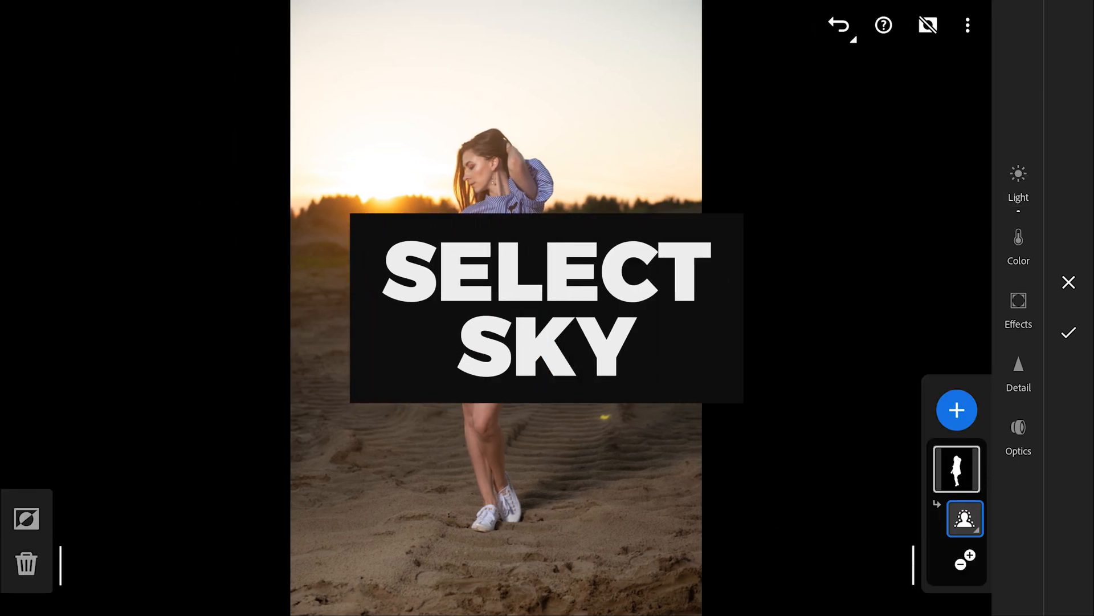
# Add a Select Sky mask, lower its Exposure and cool its Temp to deep blue
pyautogui.click(957, 410)
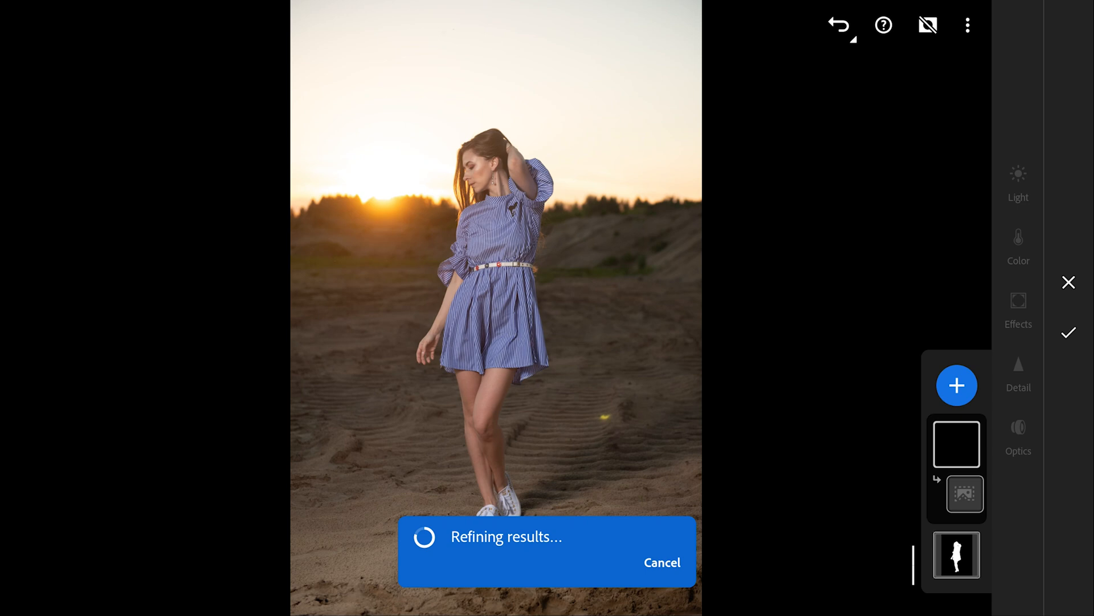
pyautogui.click(1018, 181)
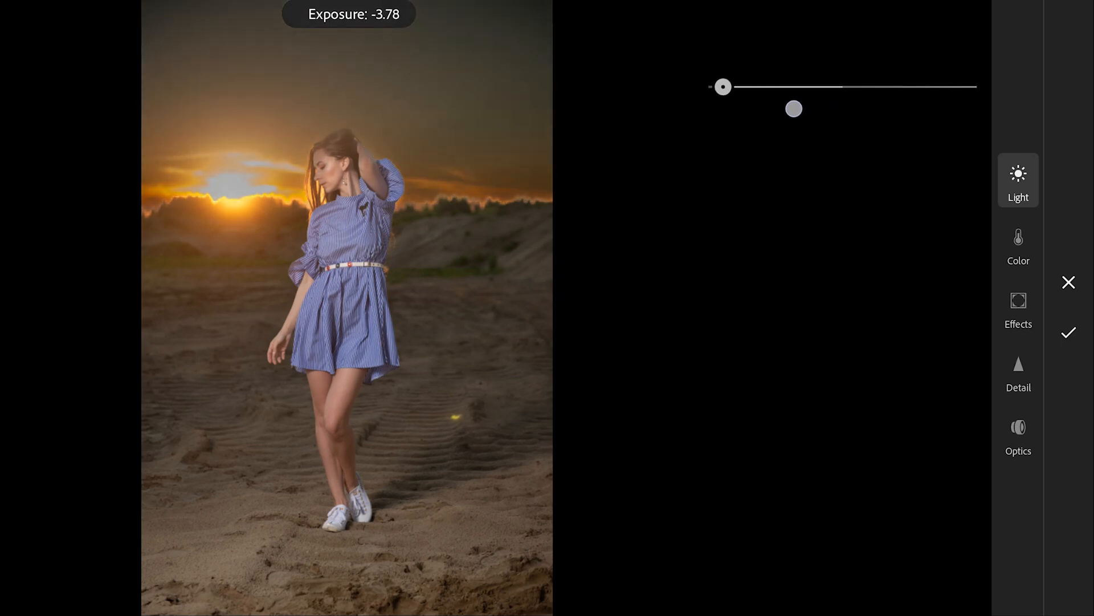
pyautogui.click(1018, 244)
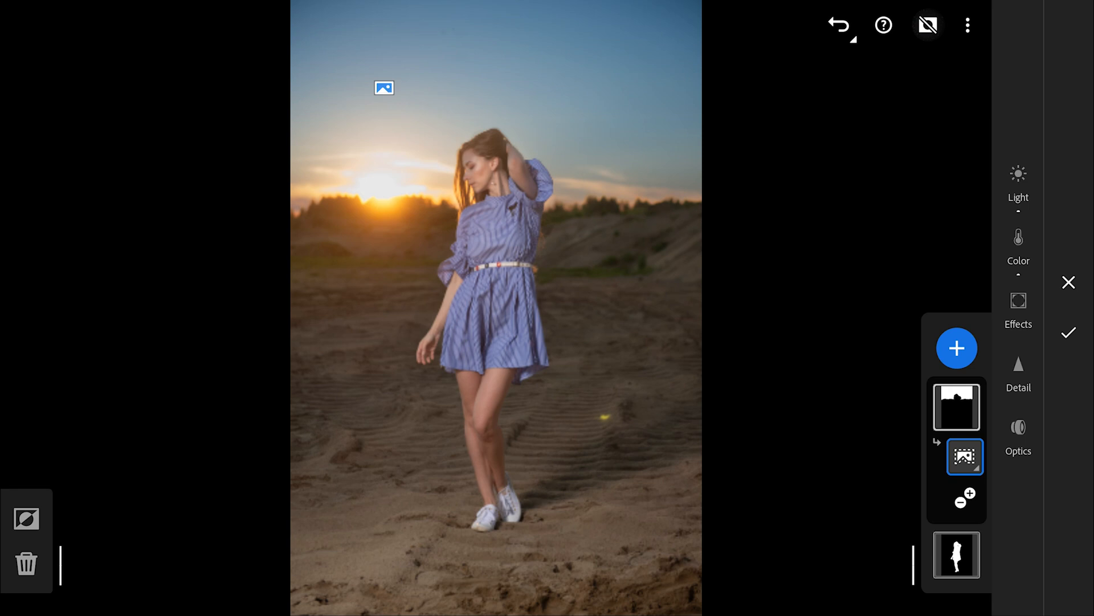
# Hide the sky mask's effect, restore it, and expand the named mask list
pyautogui.rightClick(966, 456)
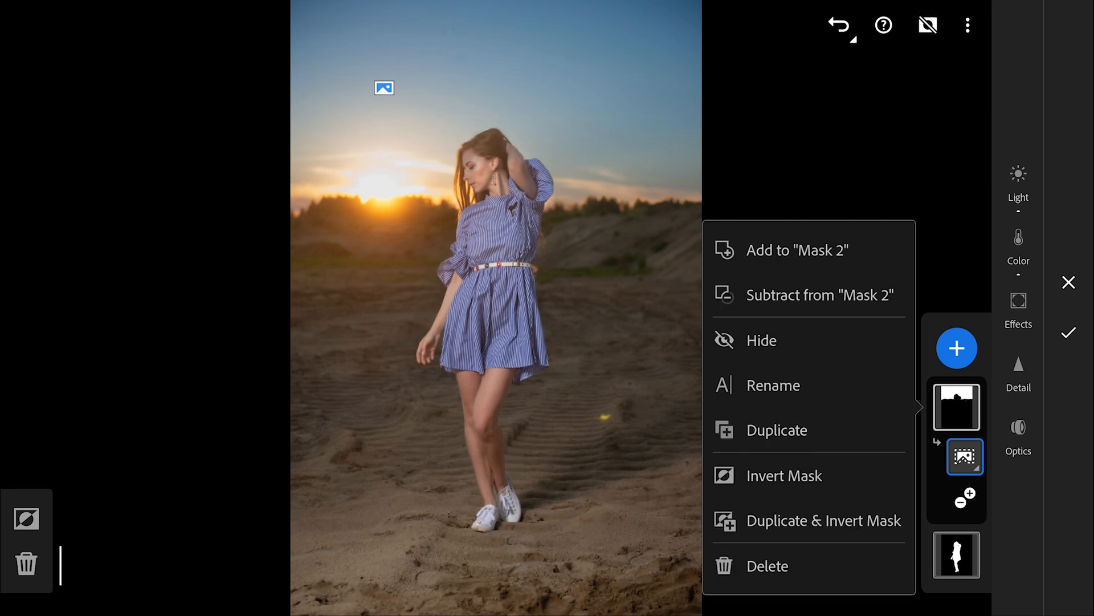
pyautogui.click(762, 341)
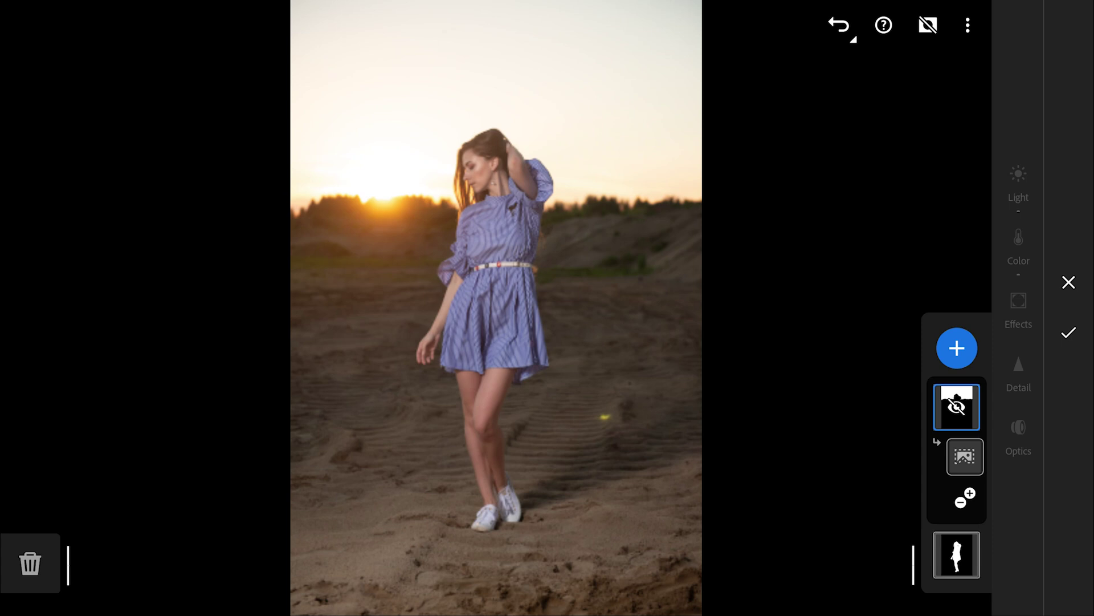
pyautogui.click(956, 406)
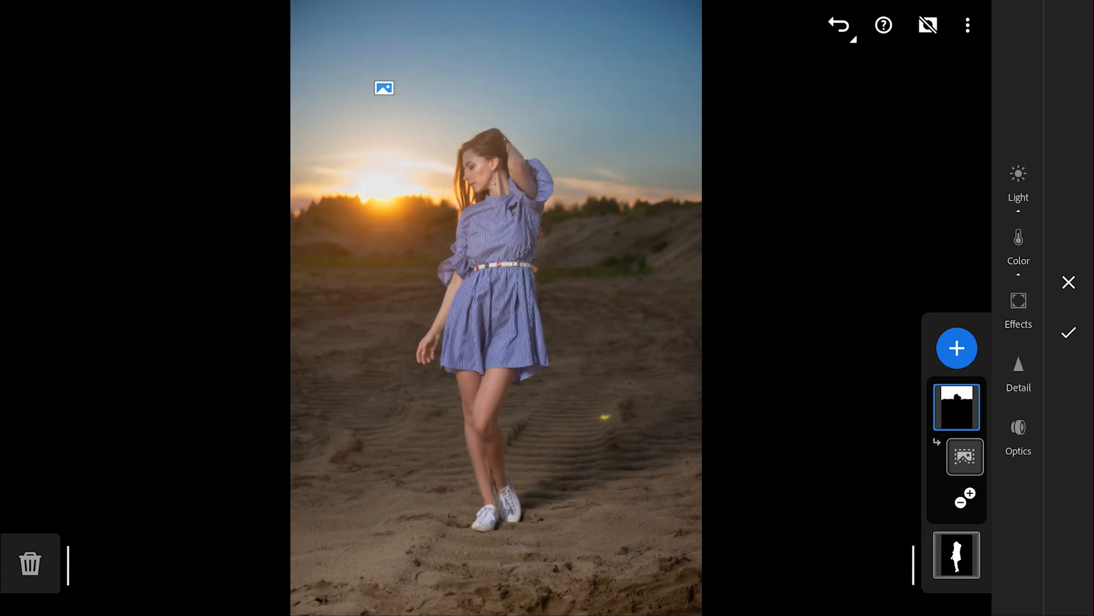
pyautogui.click(957, 406)
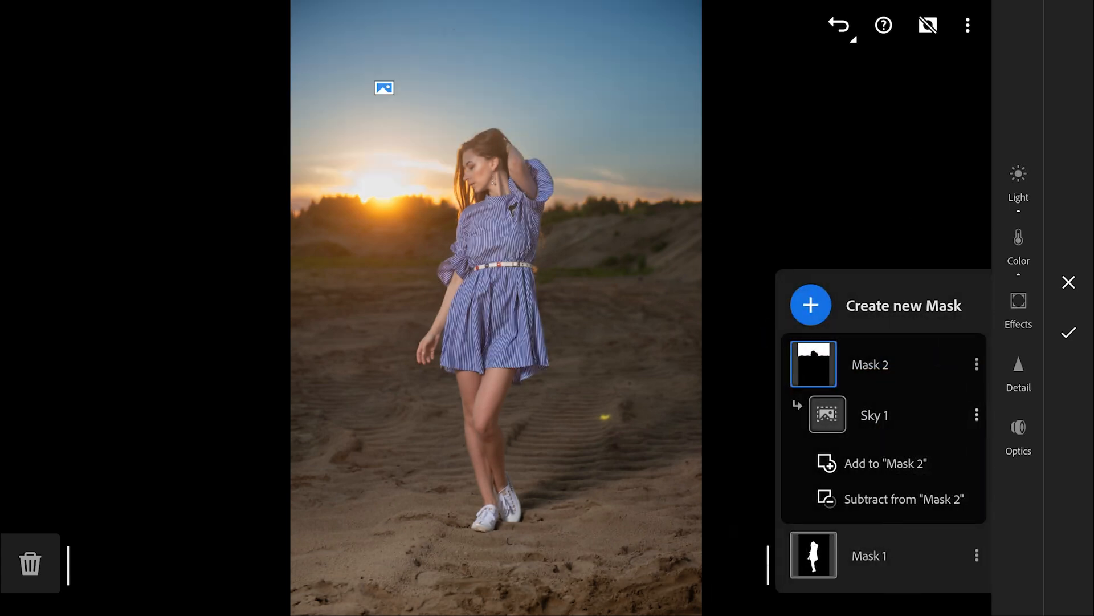
# Rename Mask 2 to 'sky' and confirm
pyautogui.click(977, 364)
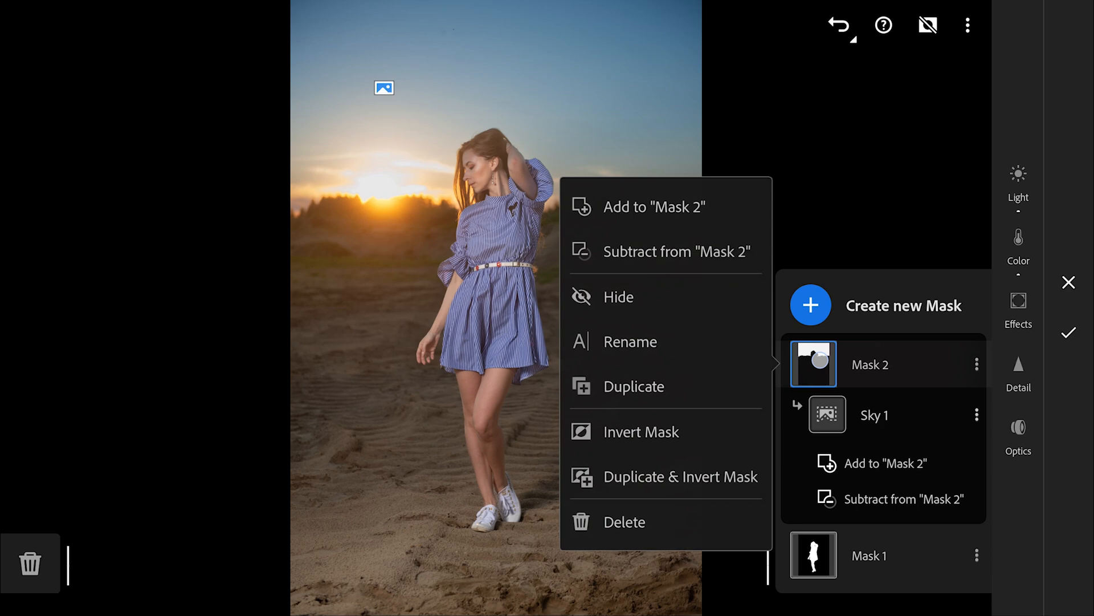
pyautogui.click(631, 341)
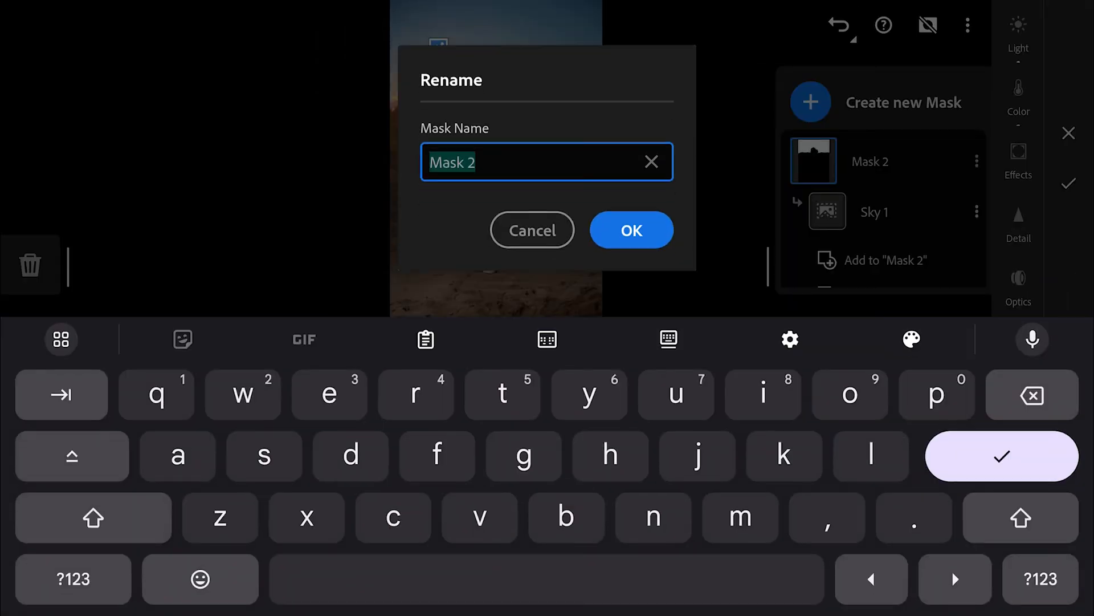
pyautogui.write('sky')
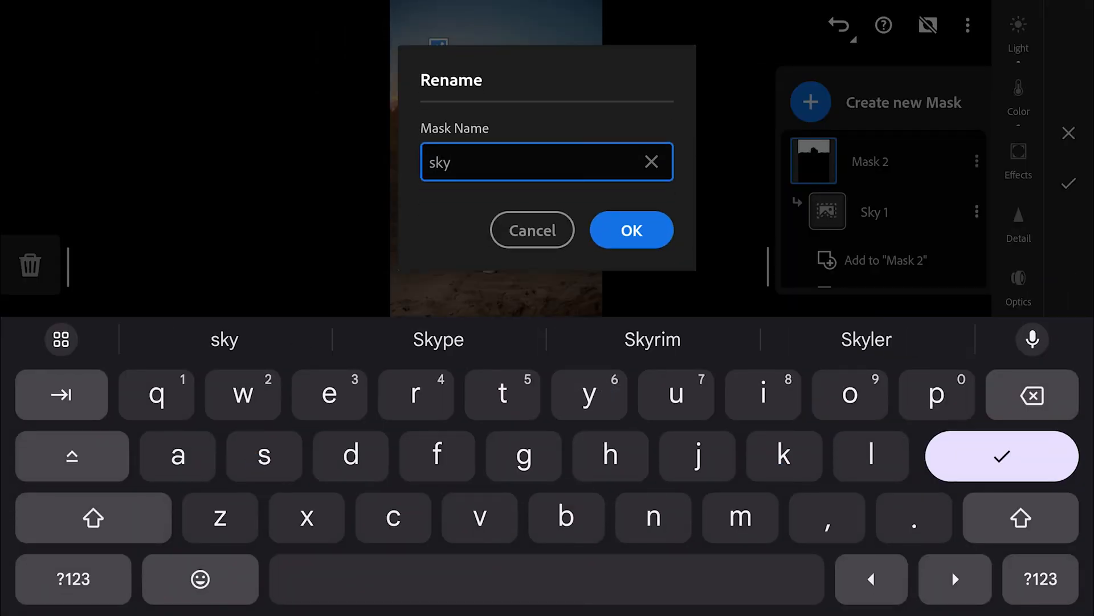
pyautogui.click(629, 229)
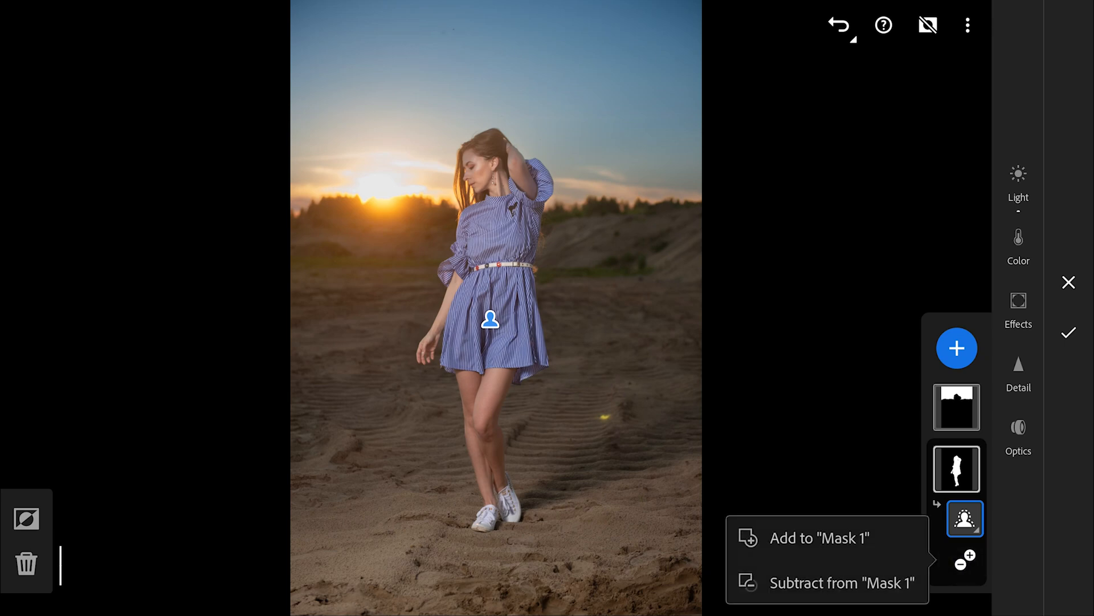
# Add a Linear Gradient to Mask 1 covering the sand below the woman
pyautogui.click(818, 537)
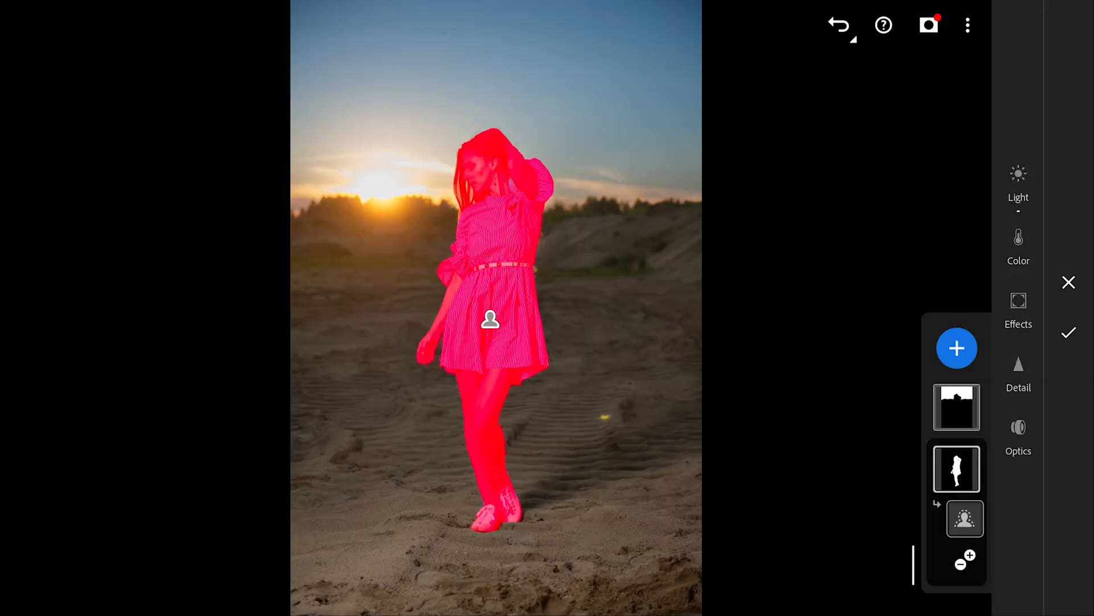
pyautogui.click(957, 348)
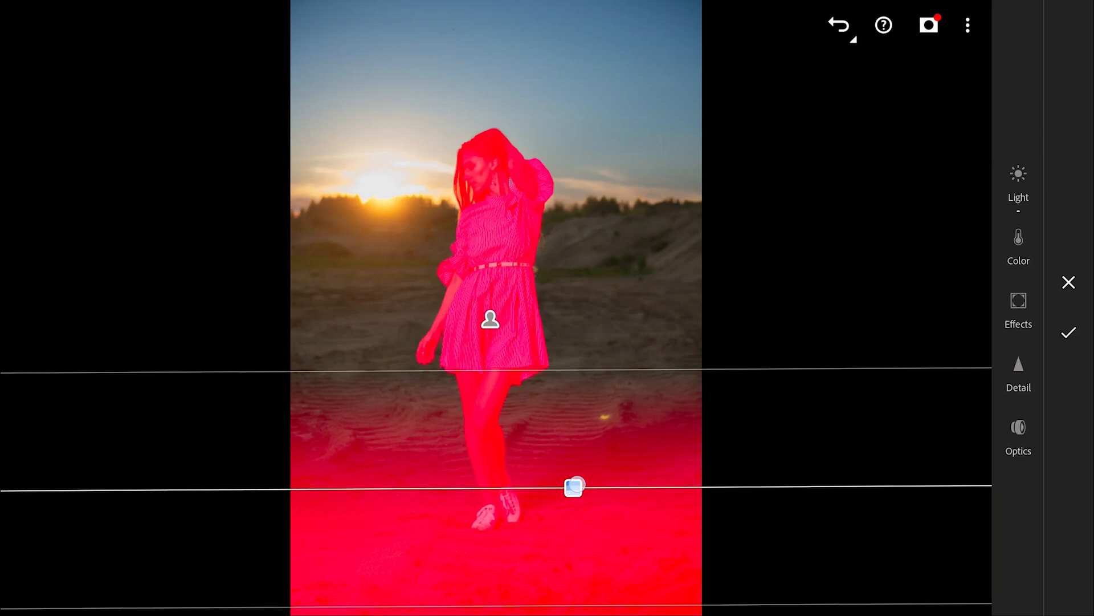
pyautogui.click(573, 487)
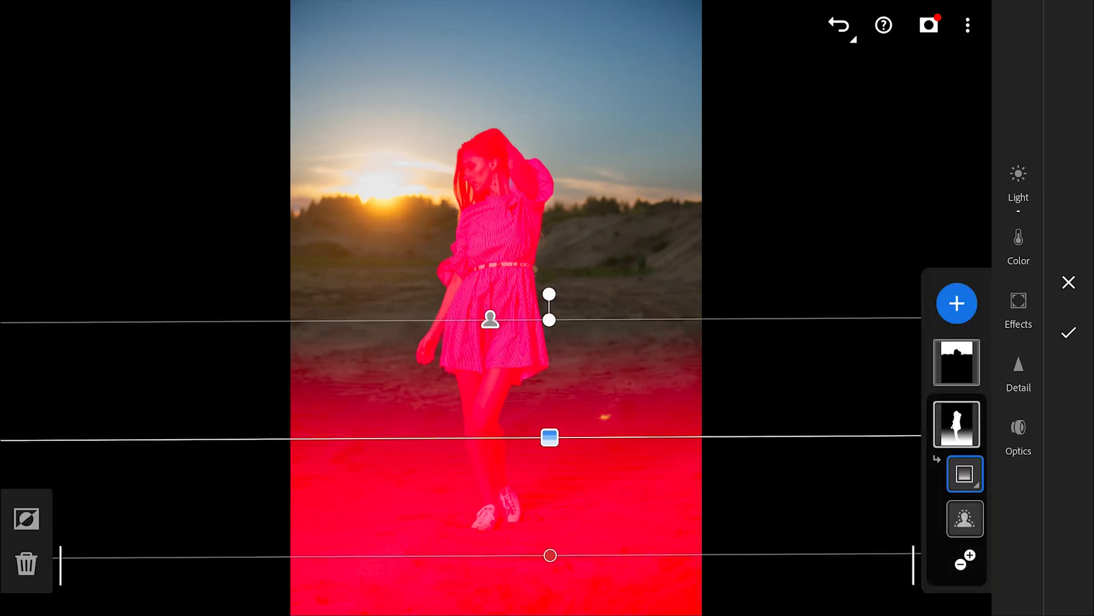
pyautogui.click(1018, 185)
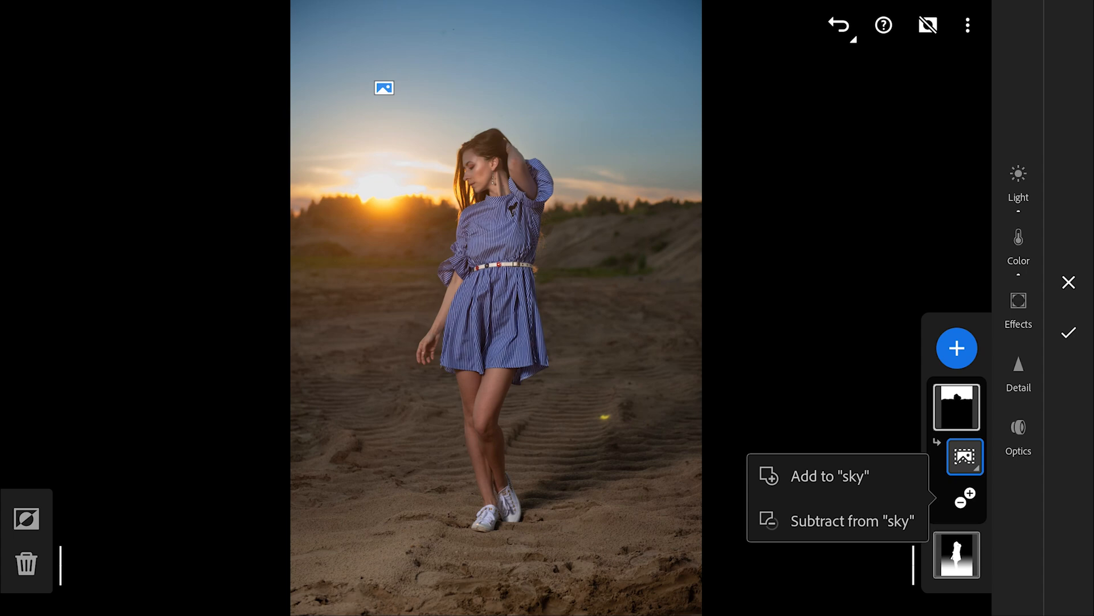
# Subtract a Radial Gradient around the sun from the sky mask and review its Light and Color settings
pyautogui.click(850, 520)
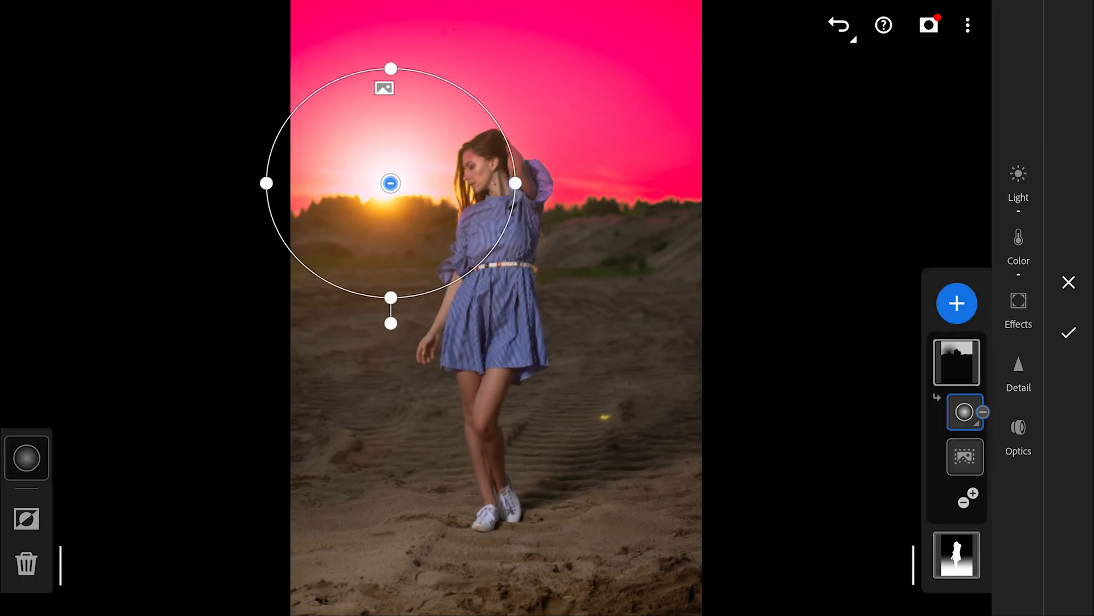
pyautogui.click(1018, 181)
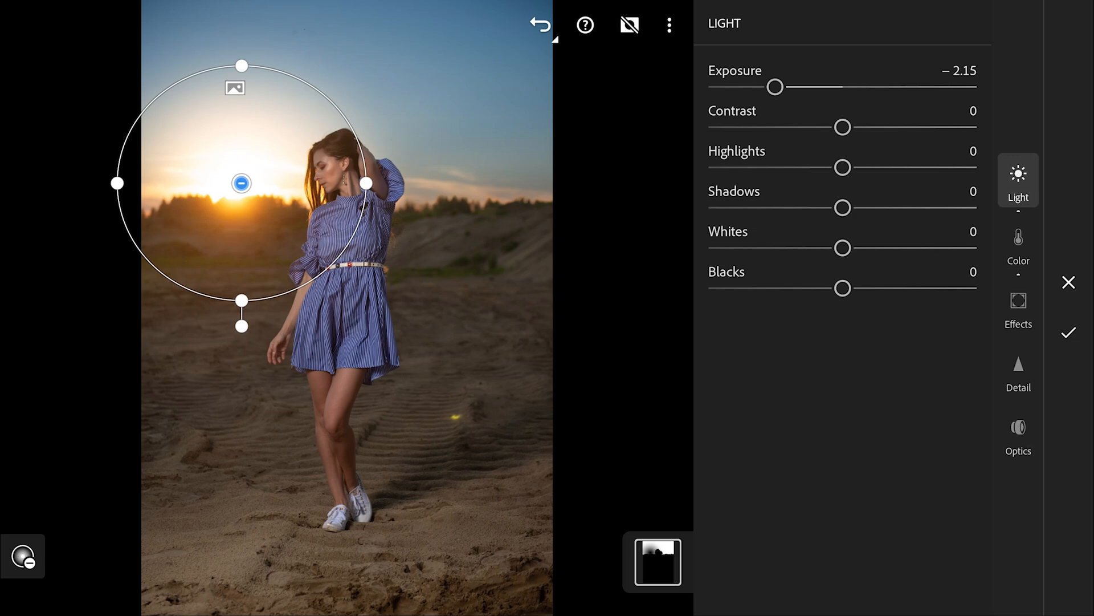
pyautogui.click(1018, 244)
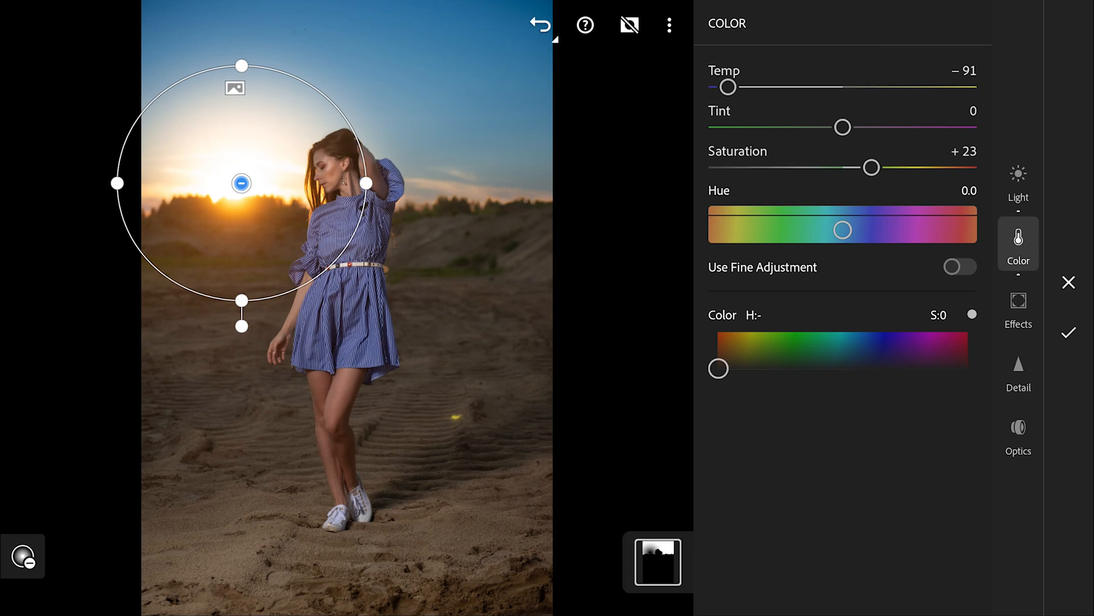
pyautogui.click(951, 558)
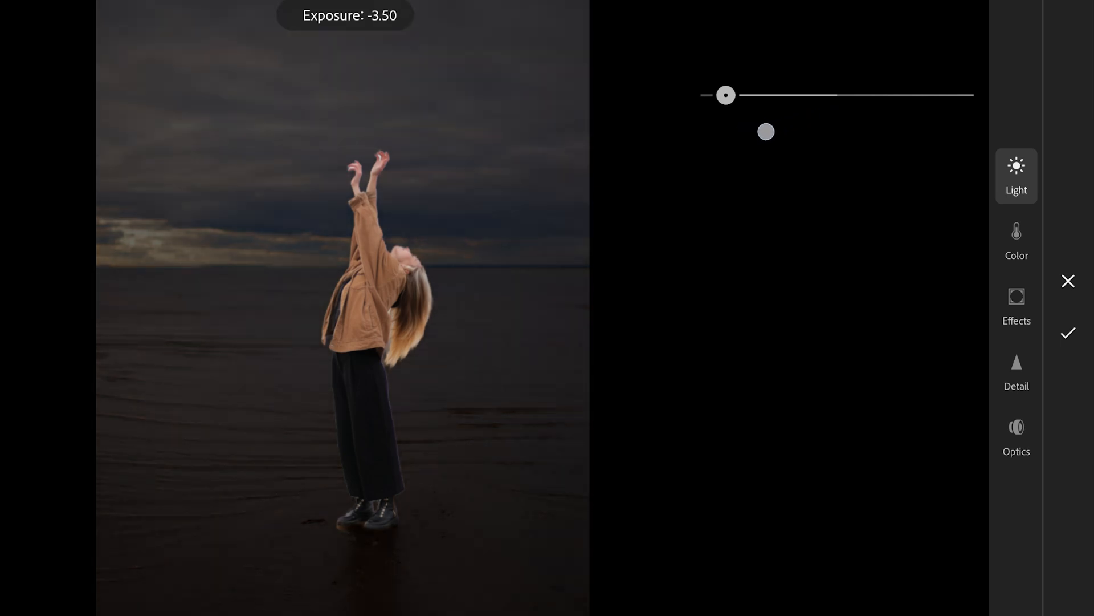
# On the background mask set Dehaze -95 and a pink tint, add a Linear Gradient, and view the subject mask
pyautogui.click(1017, 306)
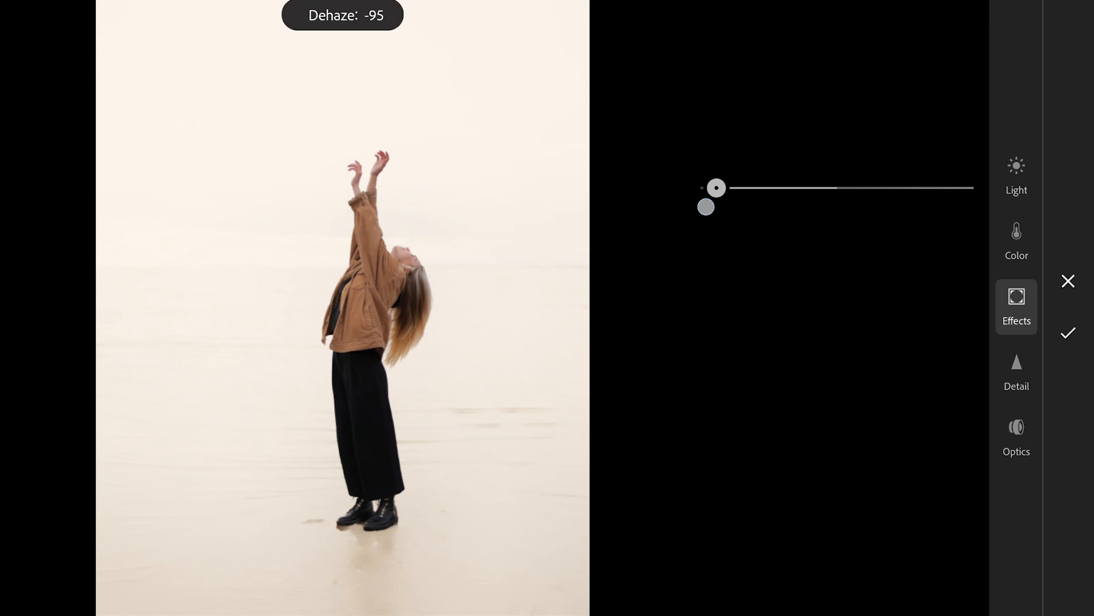
pyautogui.click(1015, 241)
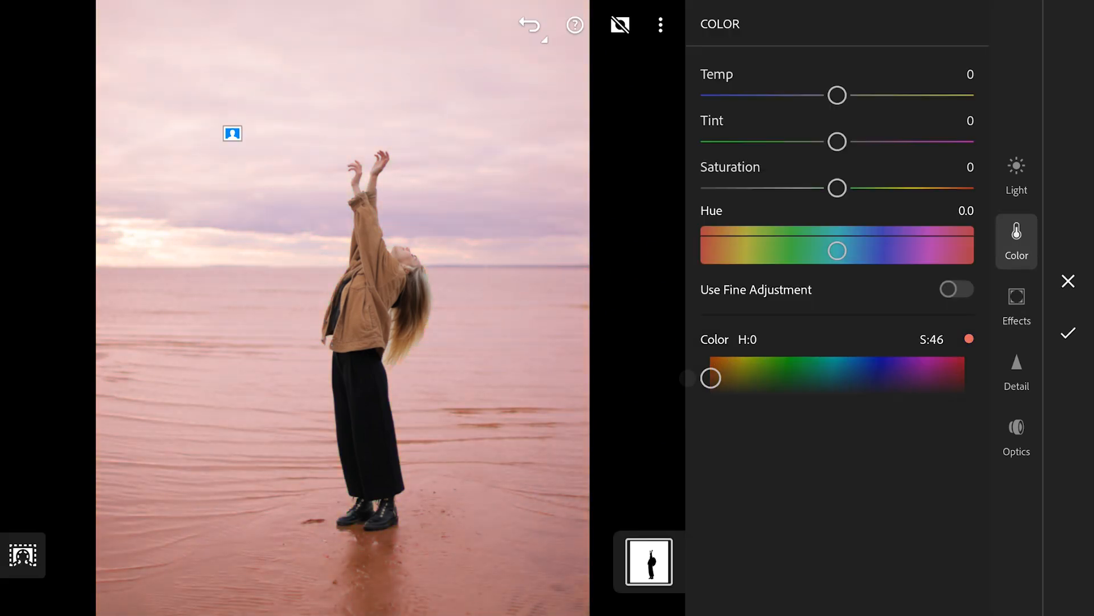
pyautogui.click(962, 518)
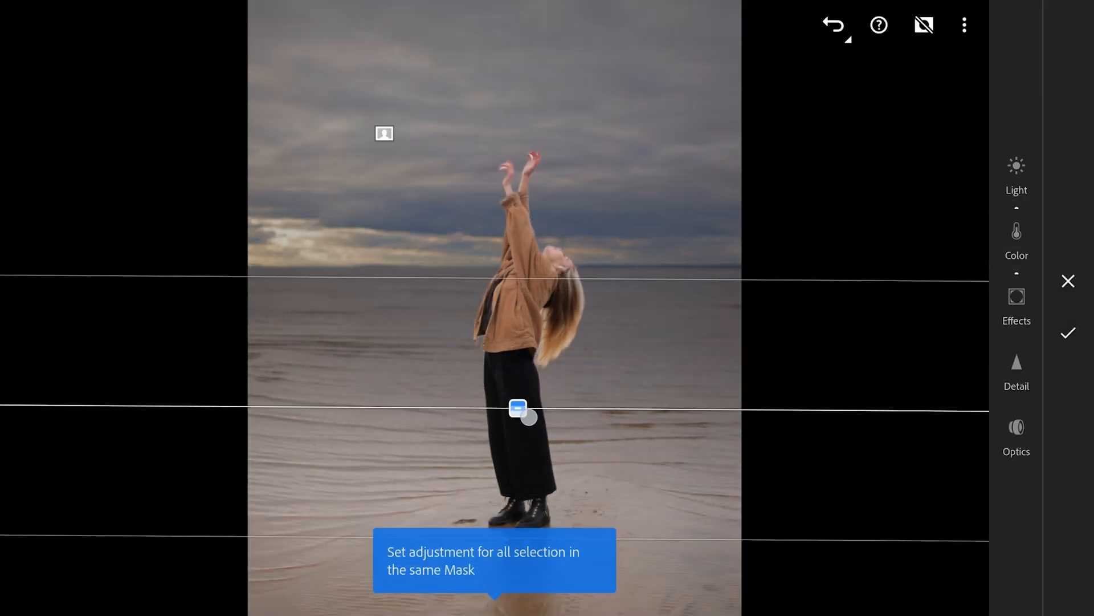
pyautogui.click(517, 408)
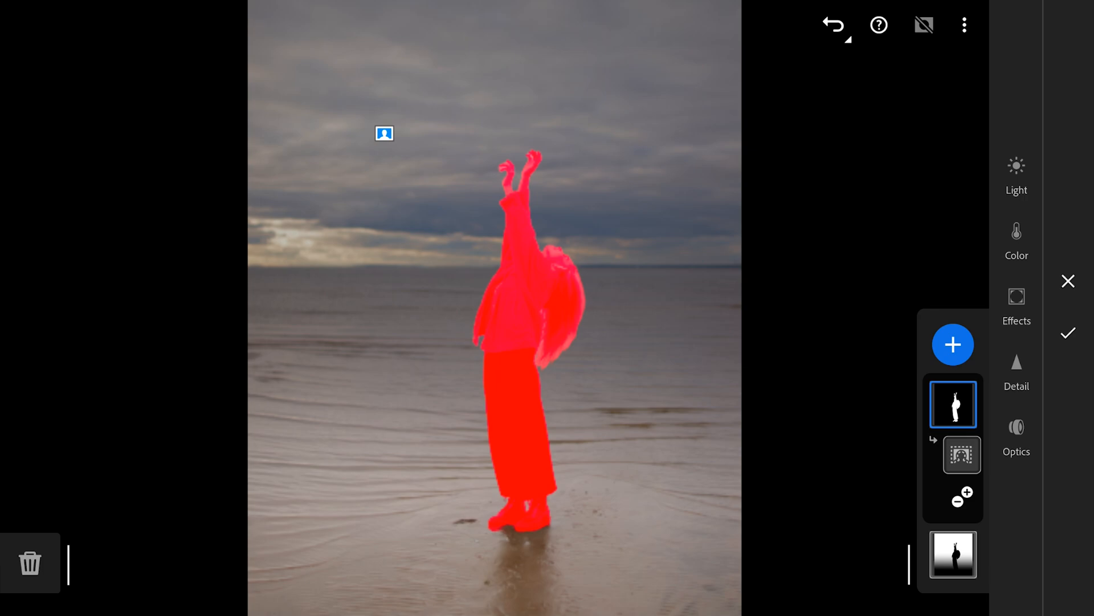
pyautogui.click(1016, 174)
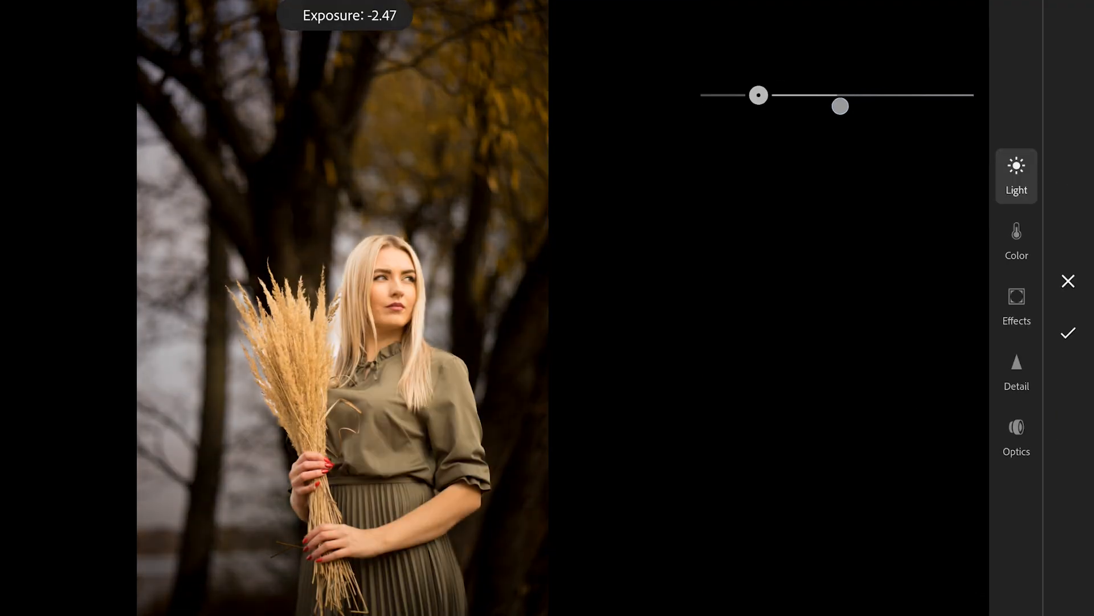
# After Exposure -2.47, lower the background mask's Saturation to -62 in Color
pyautogui.click(1017, 241)
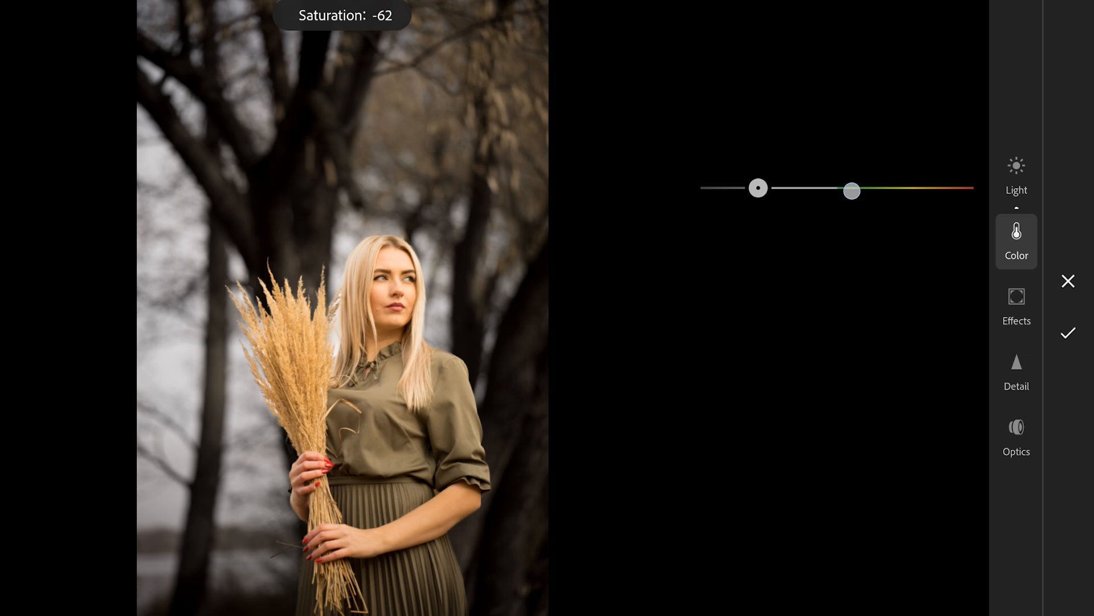